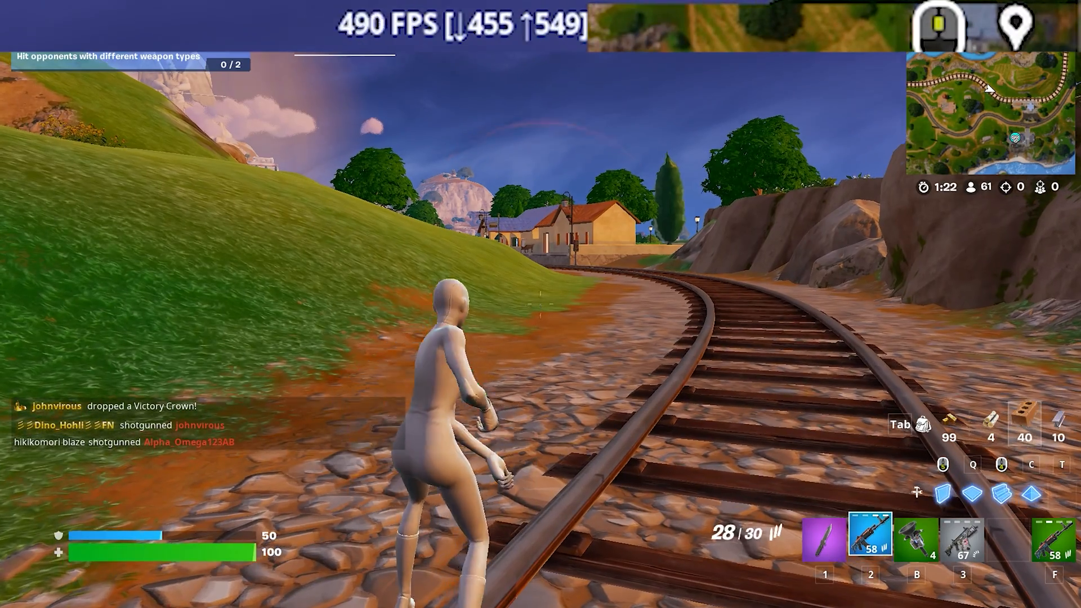
Disable the Microsoft Edge and OneDrive entries on Task Manager's Startup apps page
click(540, 304)
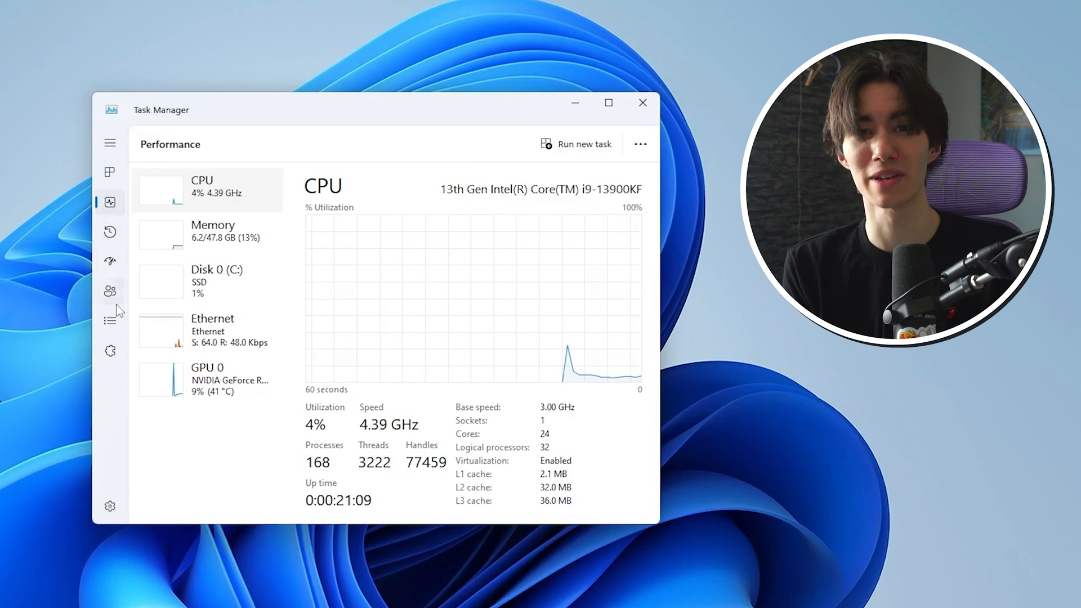
mouse_move(109, 260)
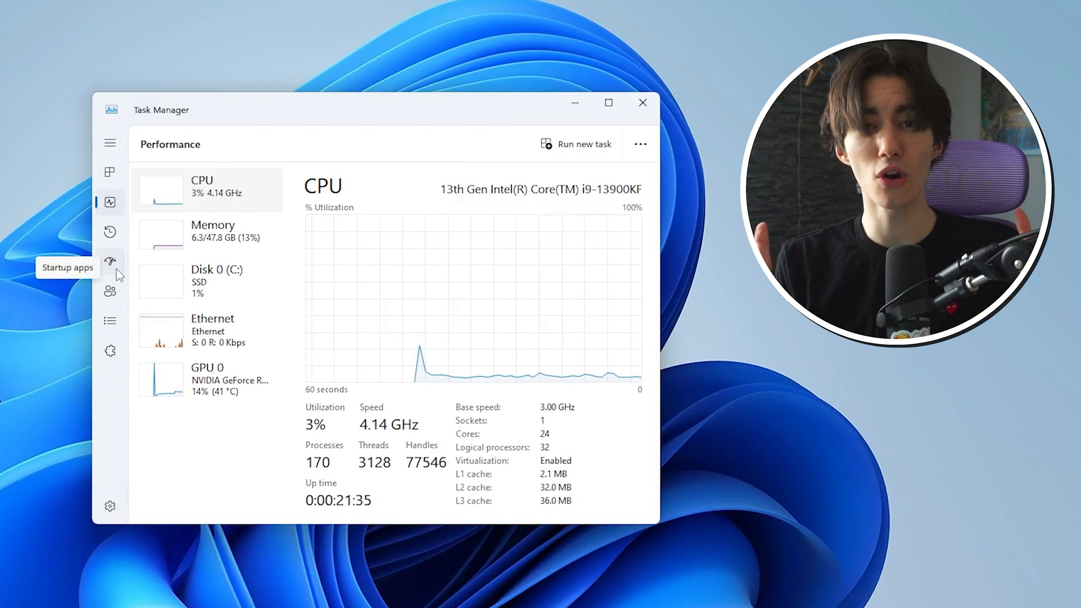
click(109, 260)
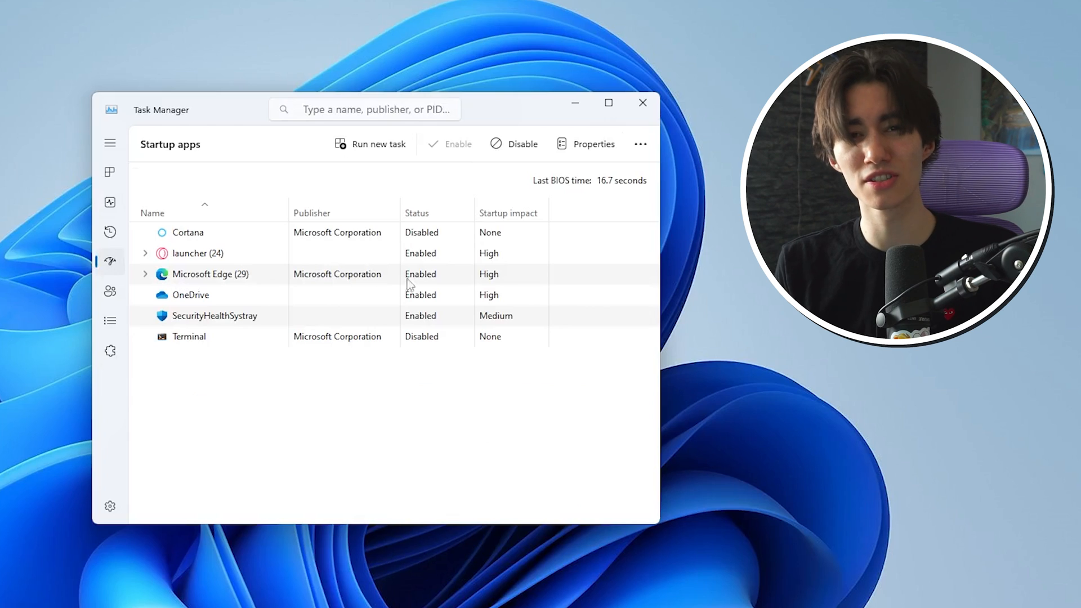
right_click(209, 273)
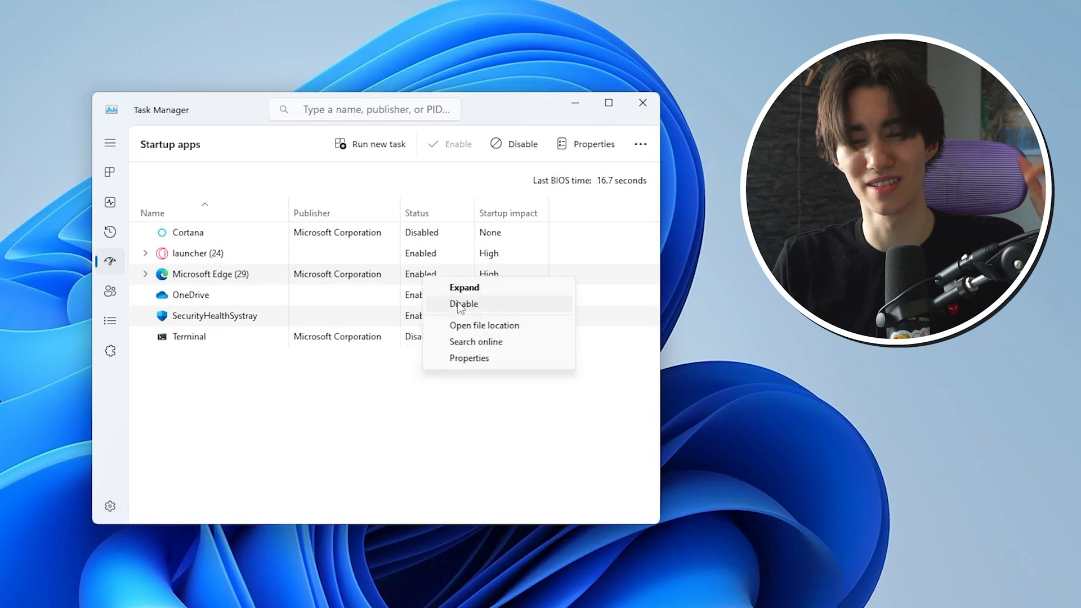
click(463, 304)
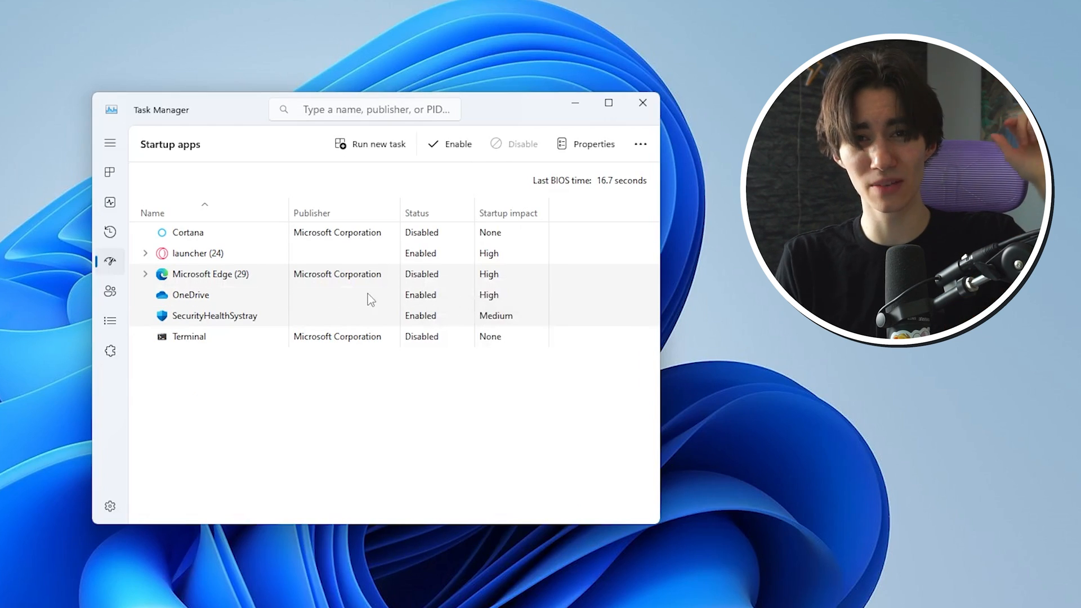
right_click(190, 294)
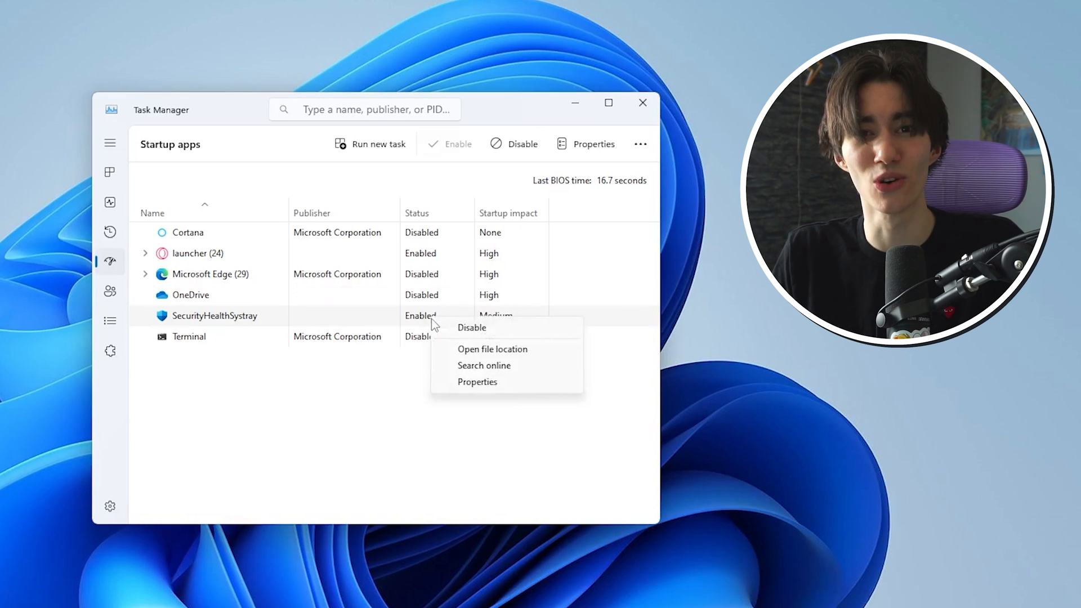
click(472, 328)
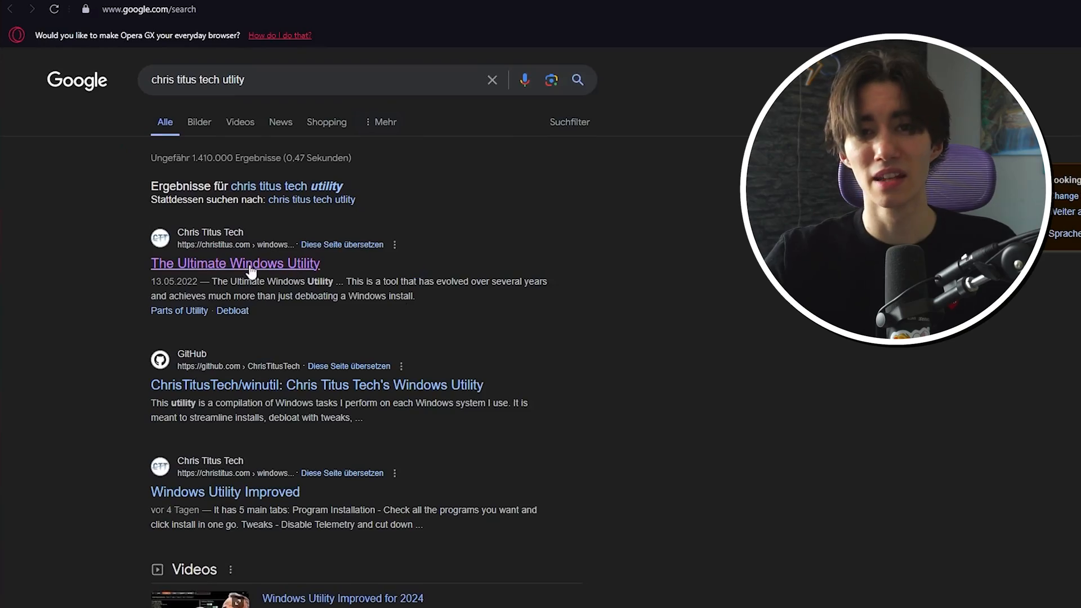
Open Chris Titus Tech's 'The Ultimate Windows Utility' article from the Google results
click(234, 263)
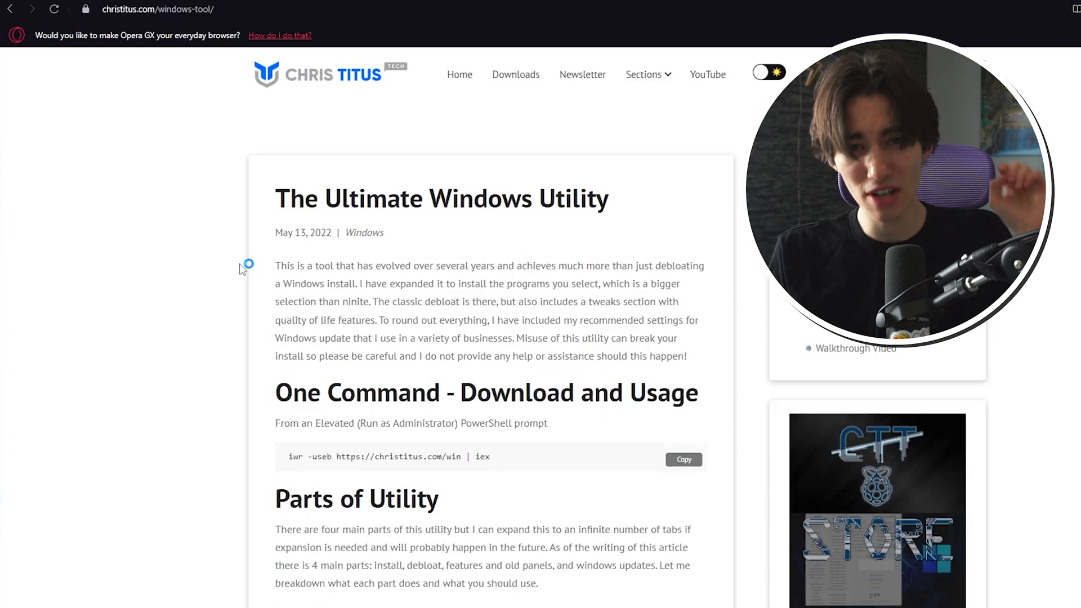
click(684, 460)
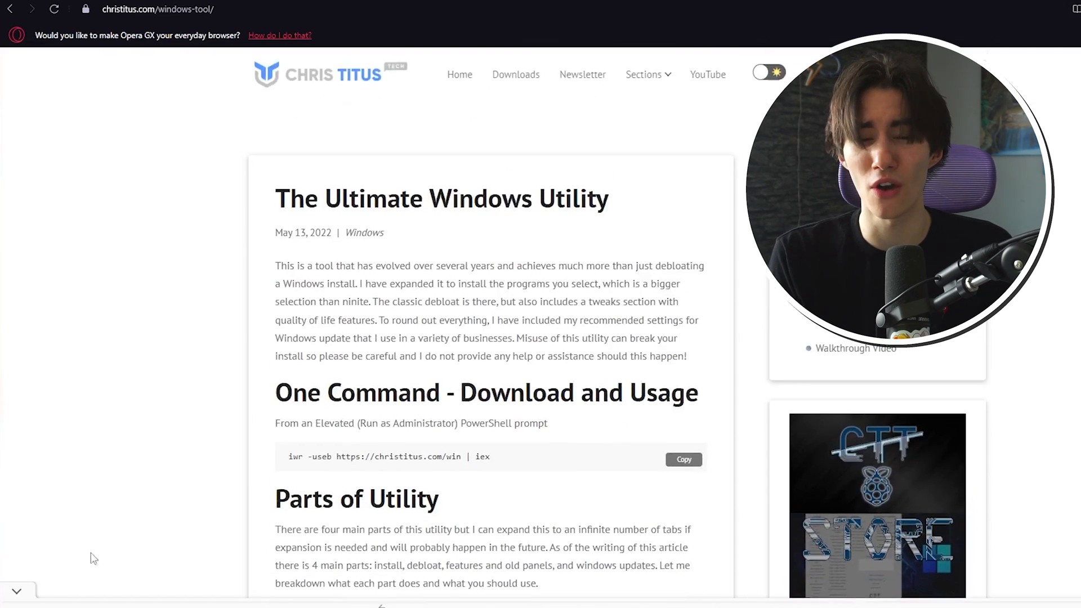
click(683, 459)
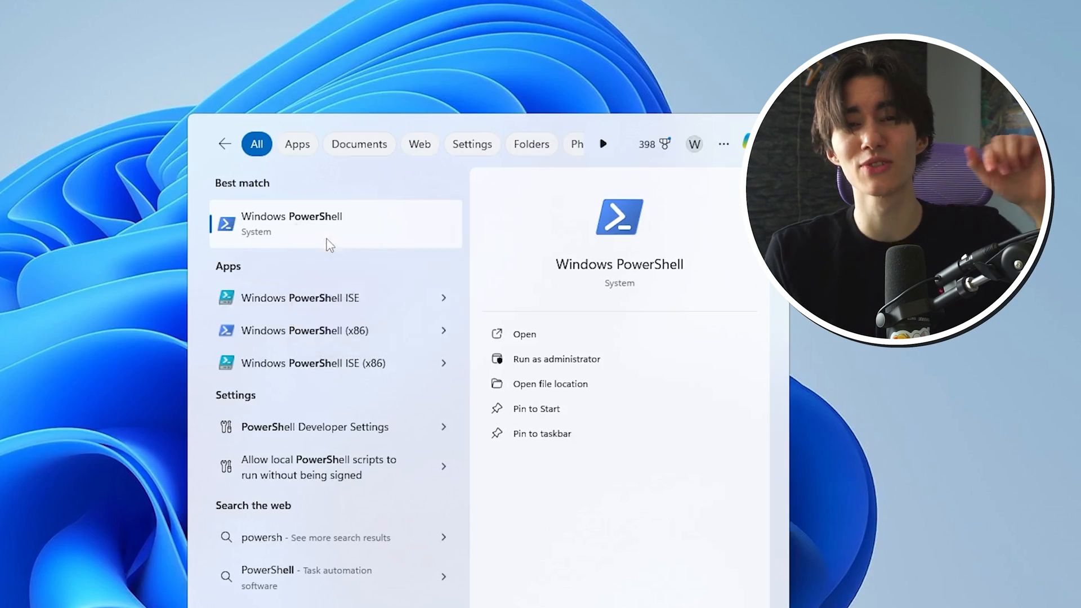
Launch Windows PowerShell from Start search to run the Windows Utility
click(557, 358)
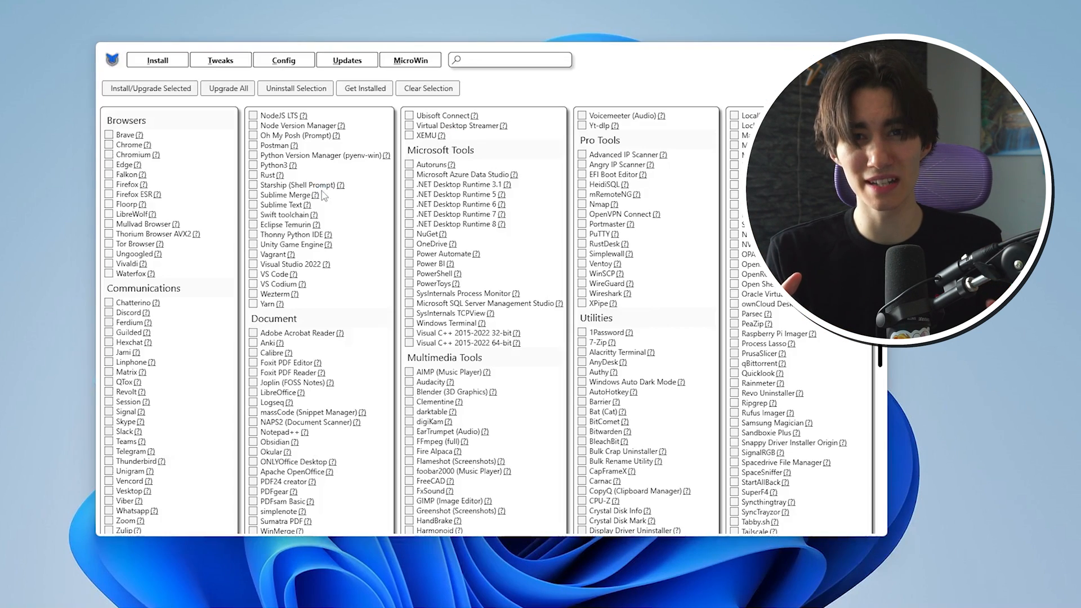
In WinUtil Tweaks, select the Desktop recommended essential tweaks plus Delete Temporary Files
click(158, 59)
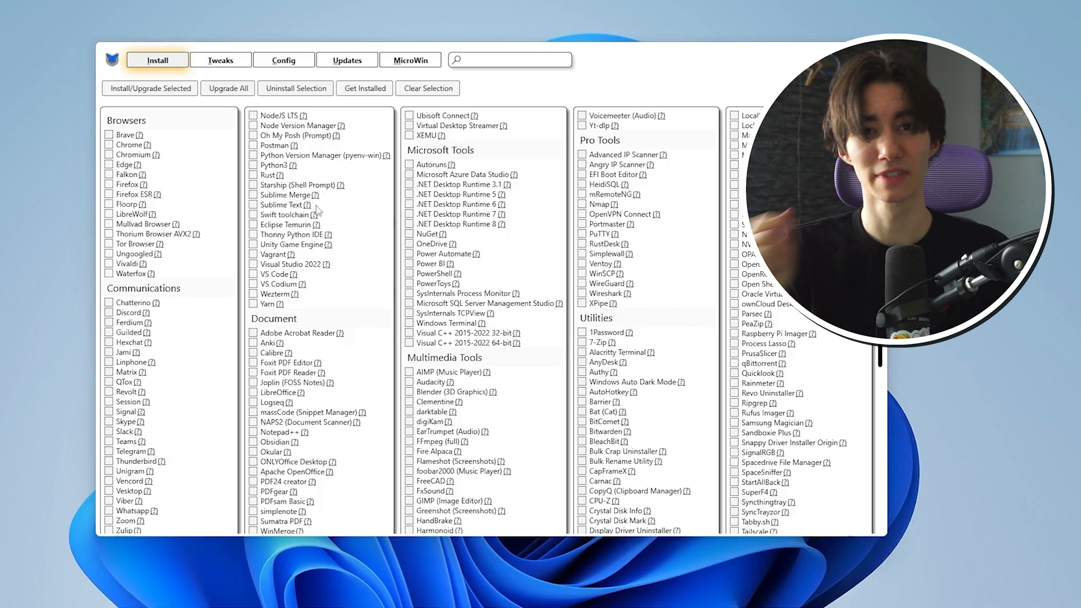
click(221, 60)
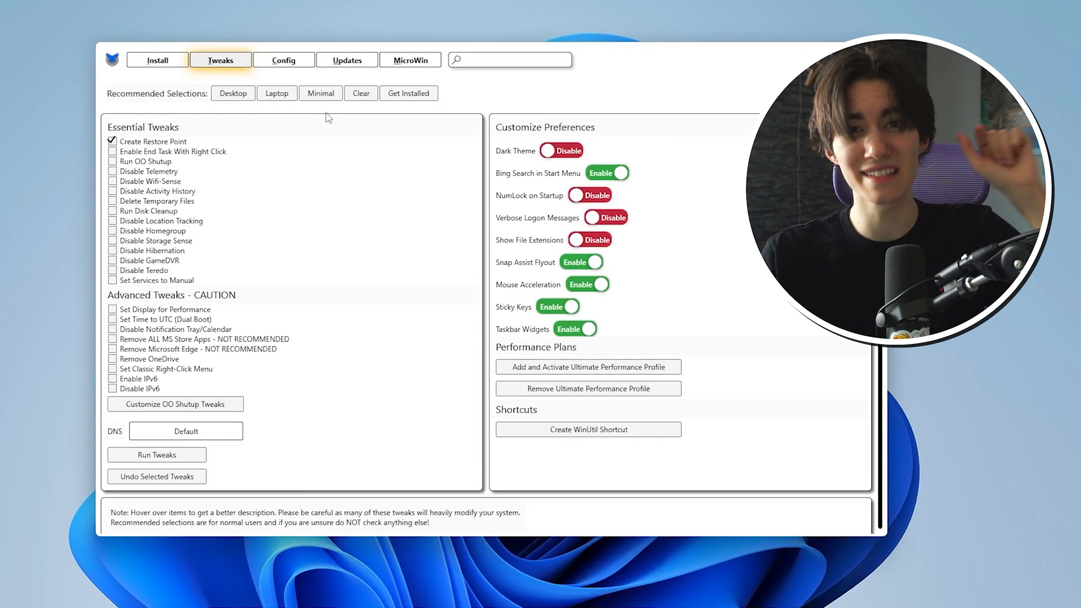
click(232, 94)
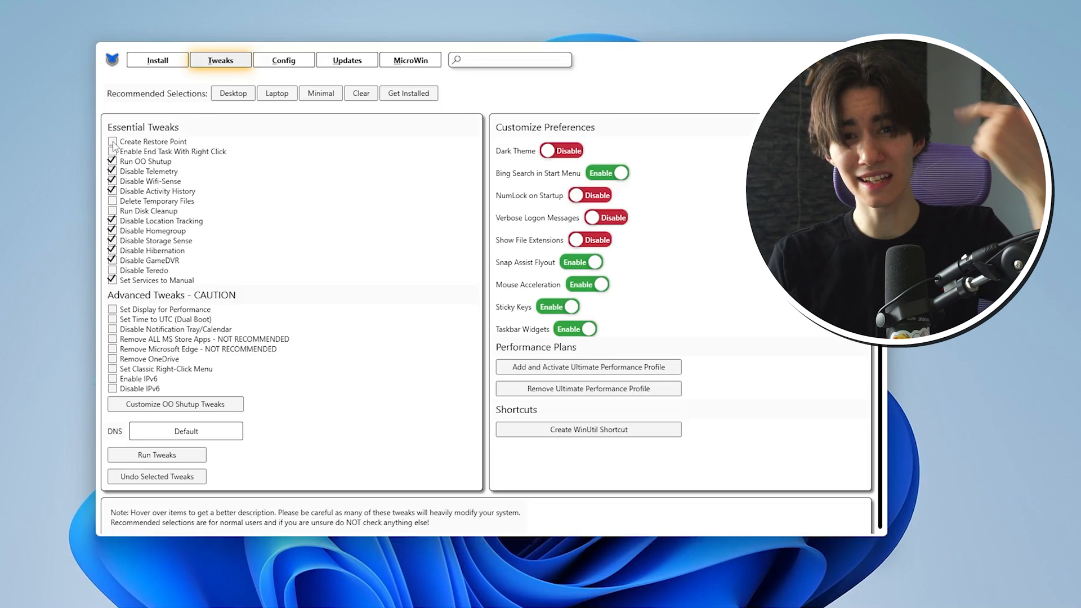
click(112, 141)
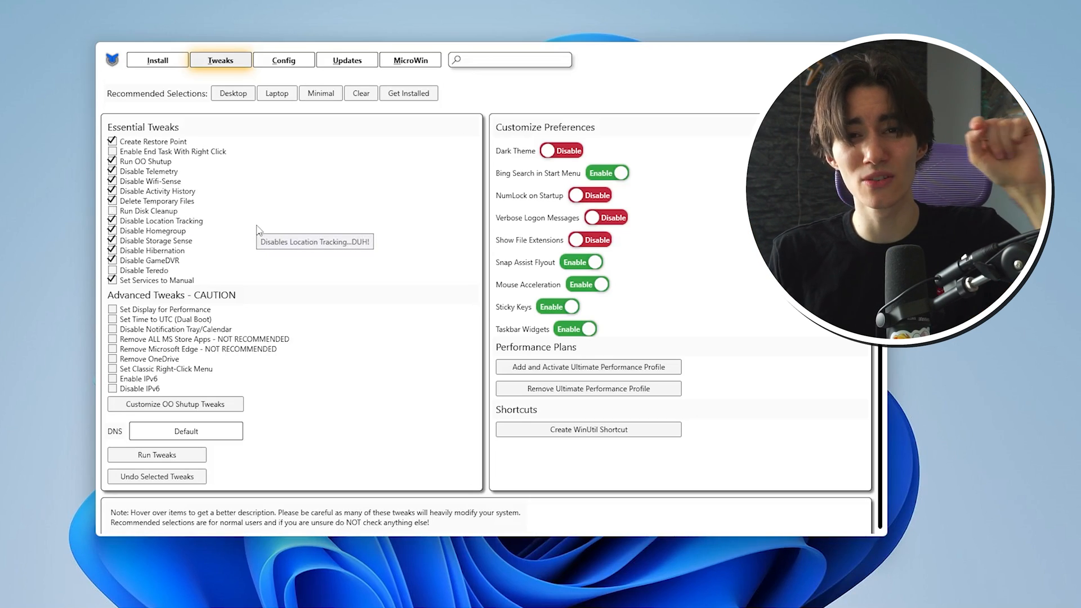
mouse_move(192, 381)
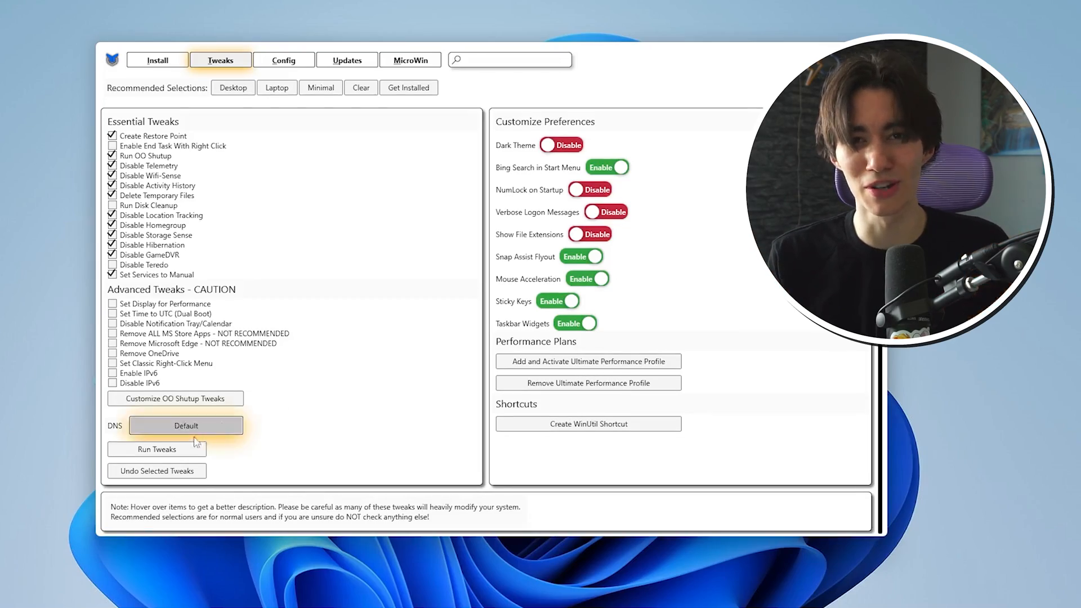
mouse_move(156, 449)
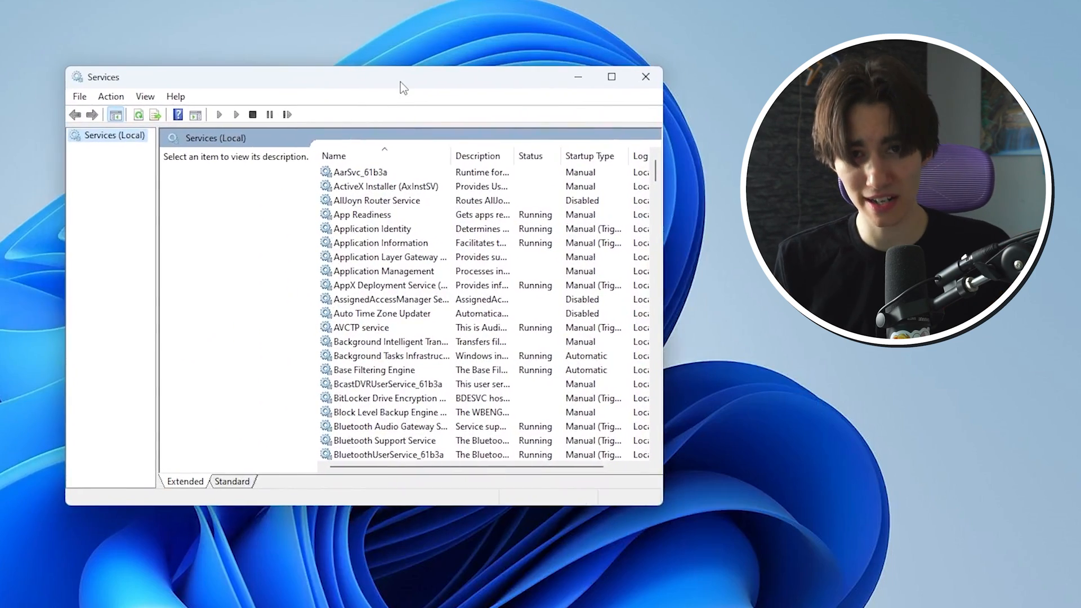
Maximize the Services console and scroll down the list toward the Microsoft Edge Update services
click(610, 76)
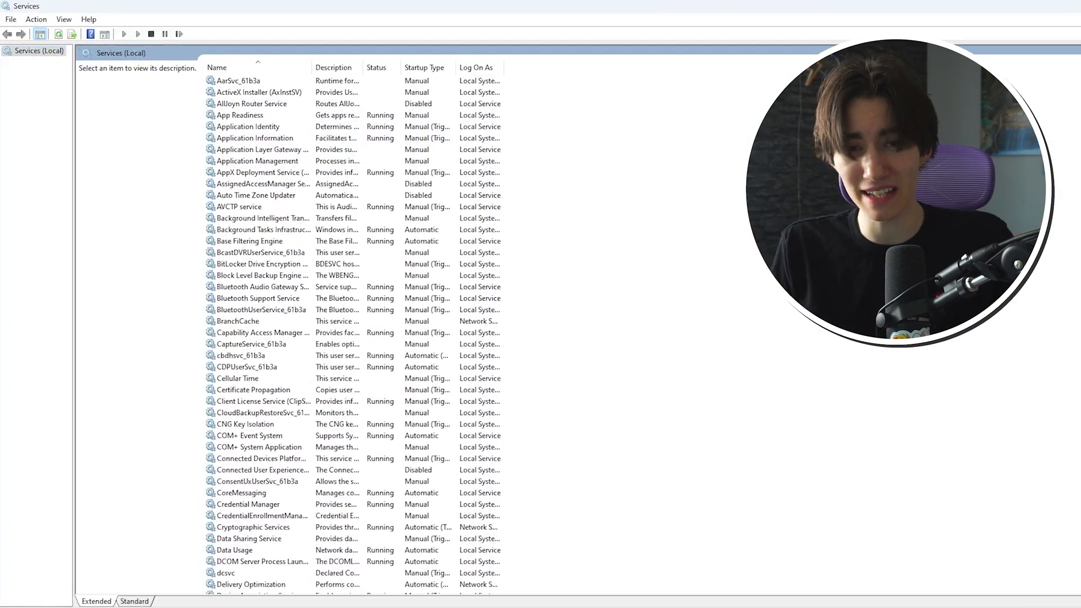
scroll(down, 3)
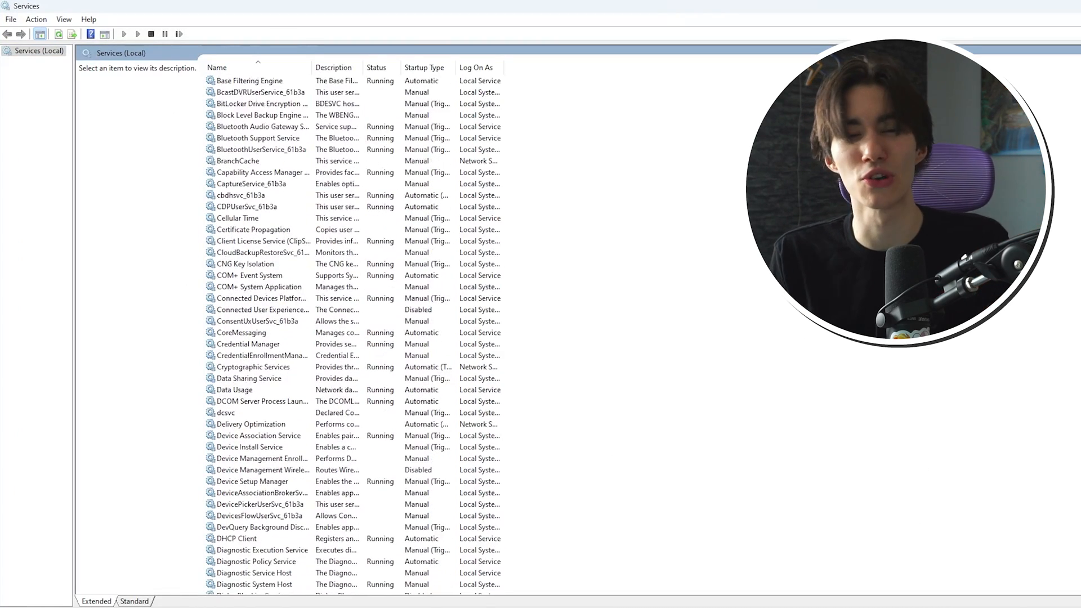
click(255, 161)
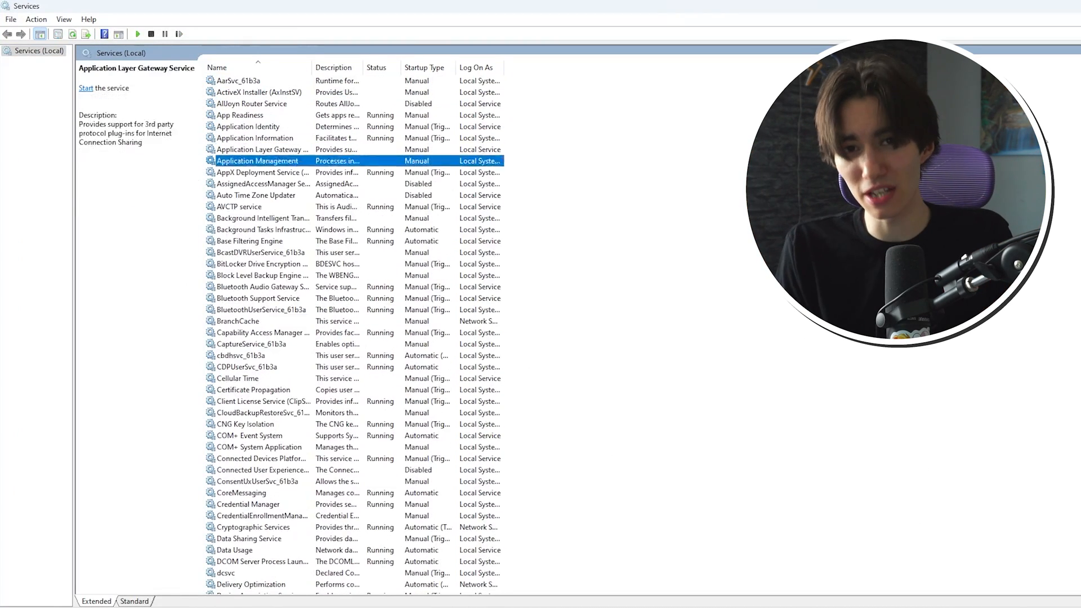
scroll(down, 3)
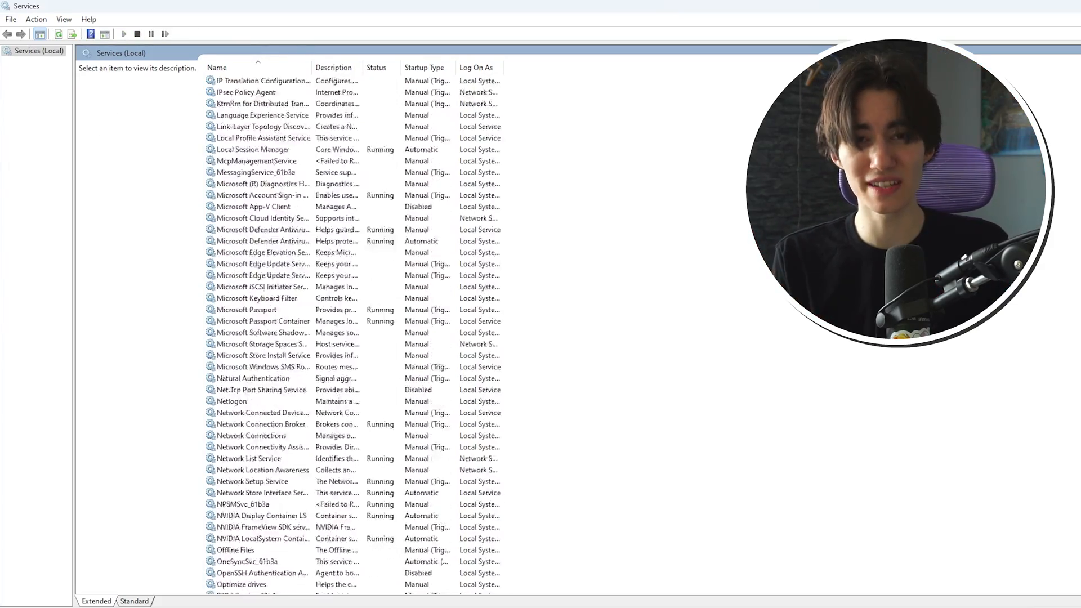
scroll(down, 3)
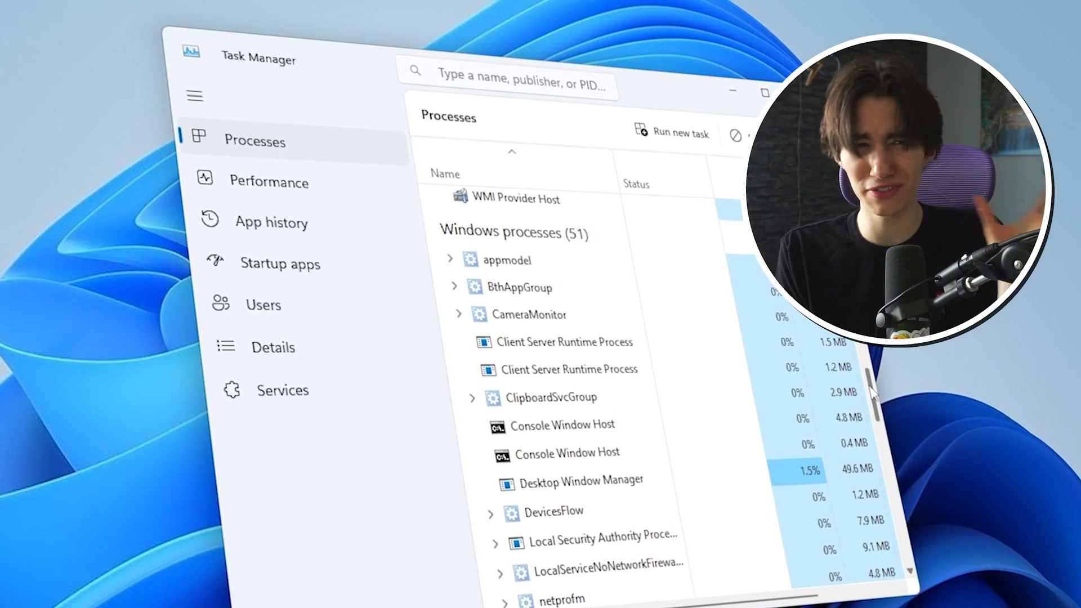
scroll(down, 3)
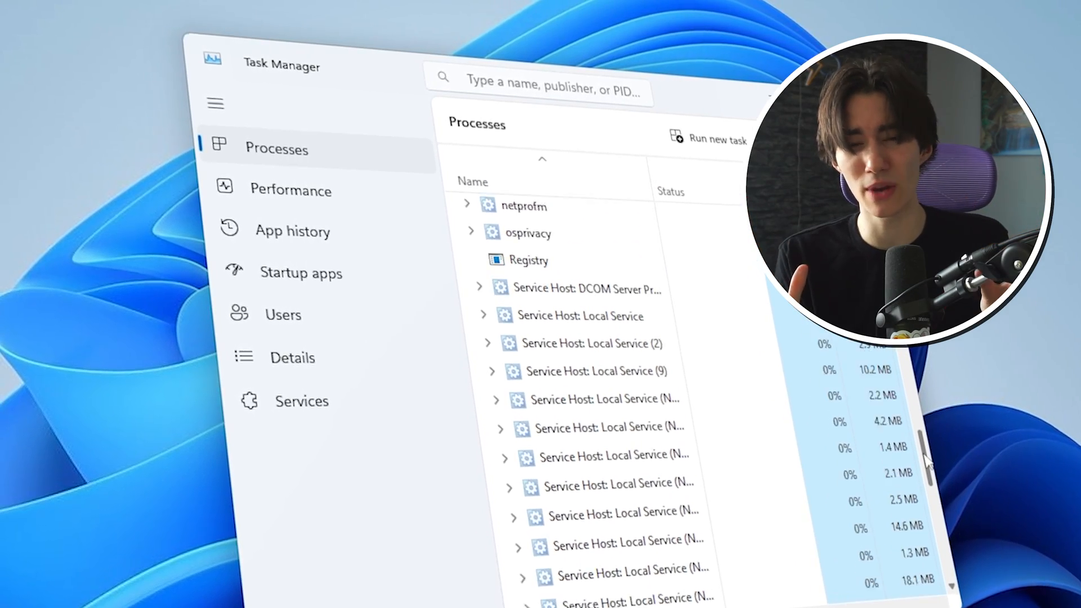
scroll(down, 3)
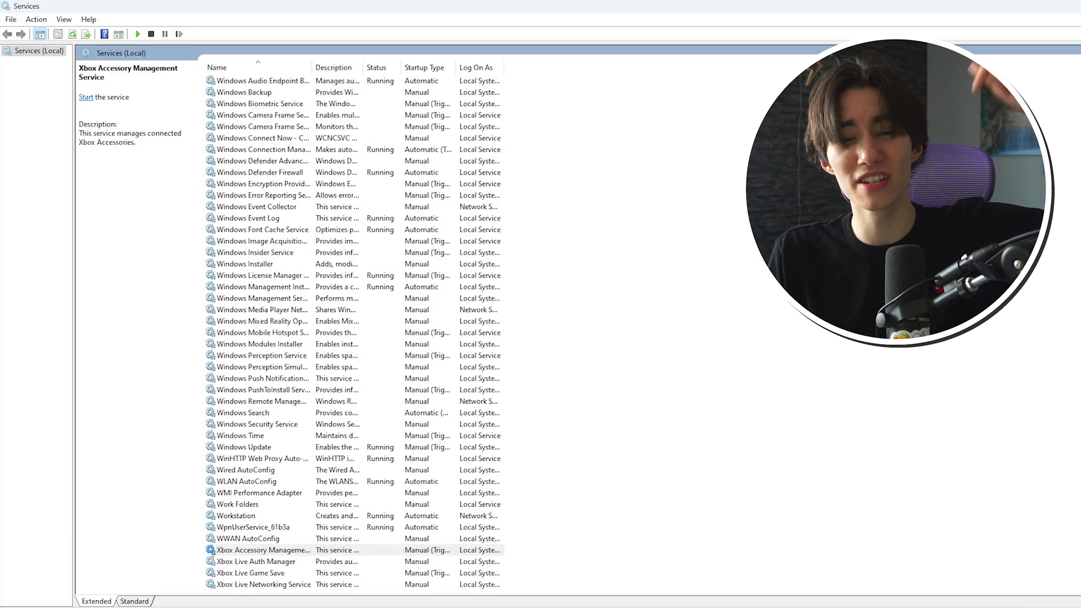
Review the Xbox Accessory Management and Xbox Live Game Save service properties without changes
click(262, 549)
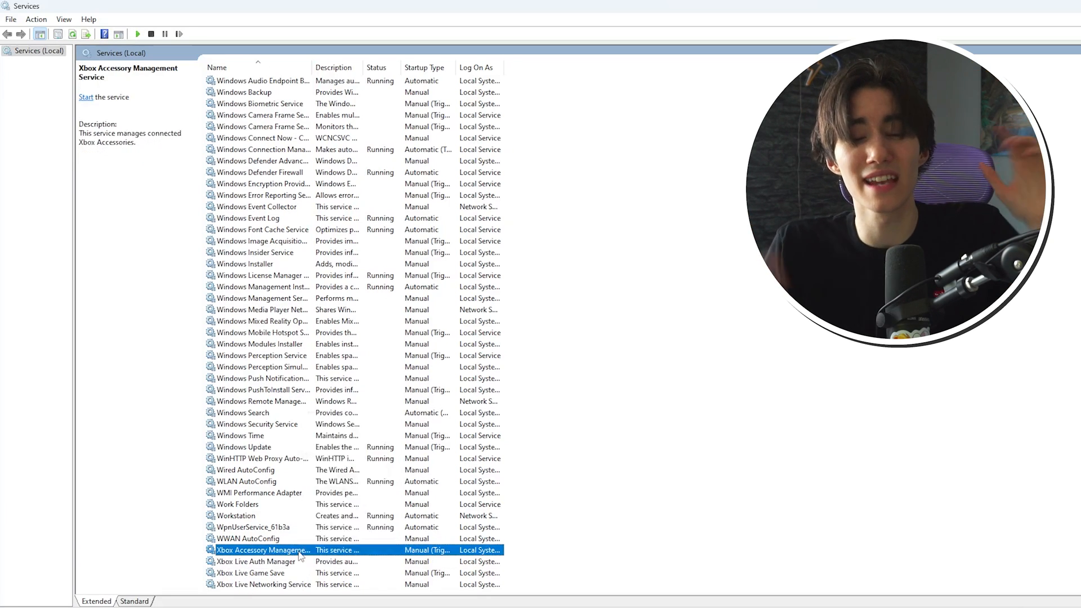
double_click(263, 550)
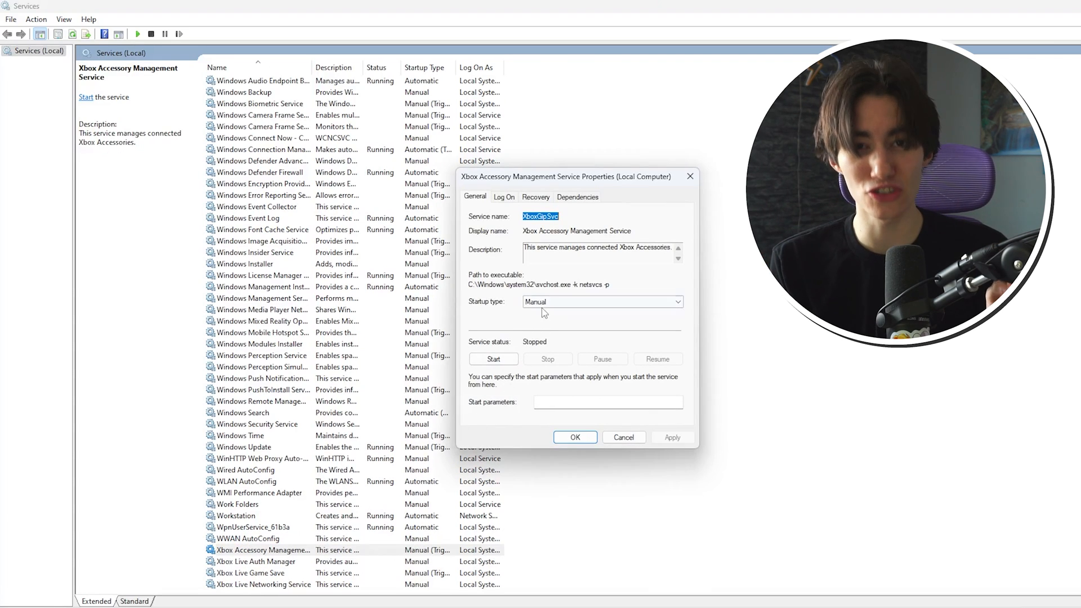
click(621, 437)
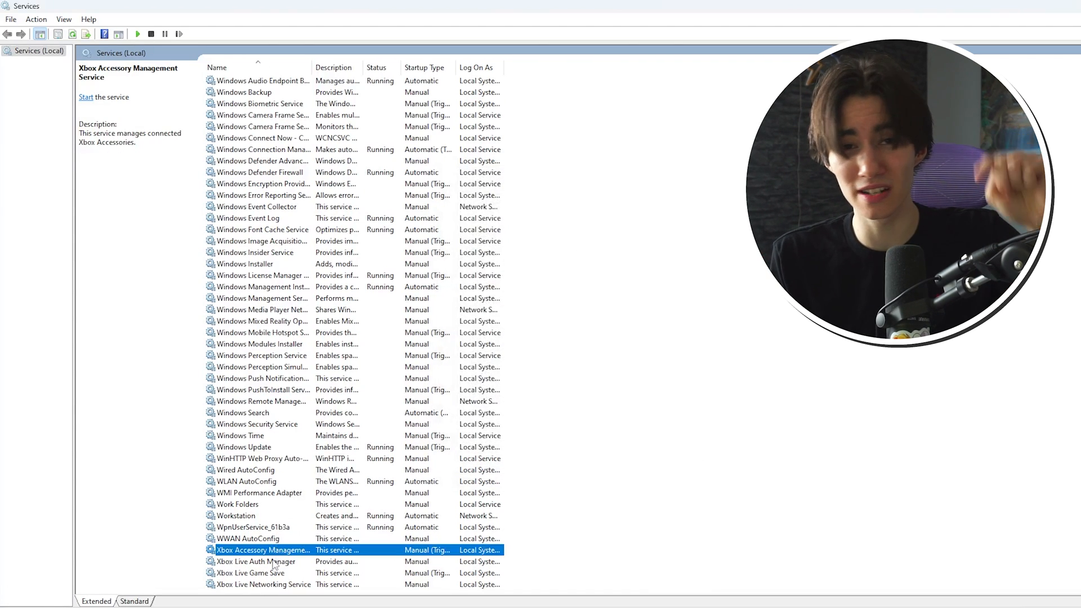
double_click(253, 561)
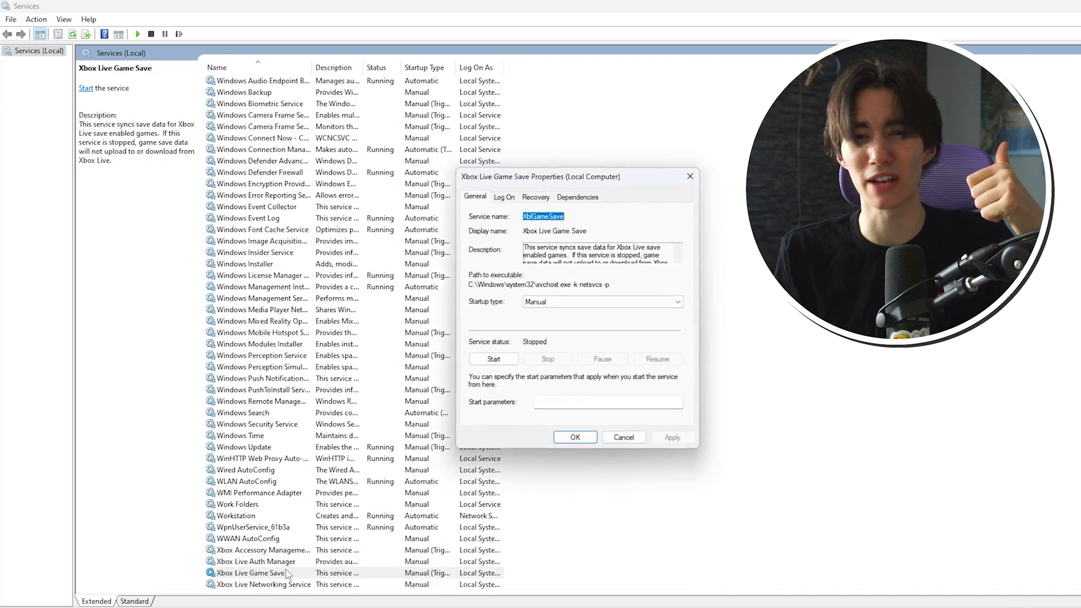
click(621, 437)
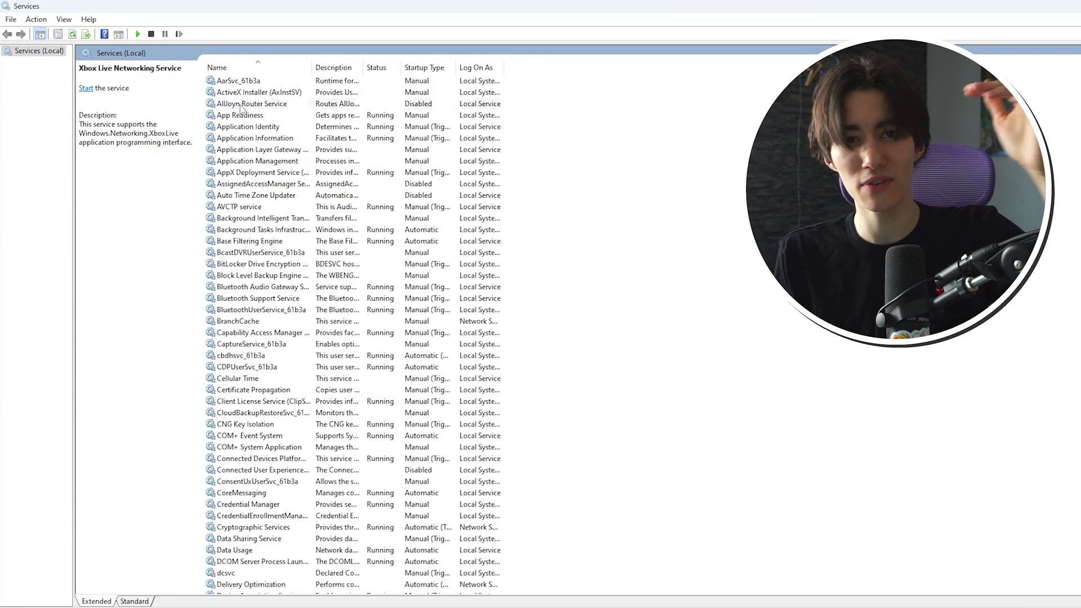
click(253, 103)
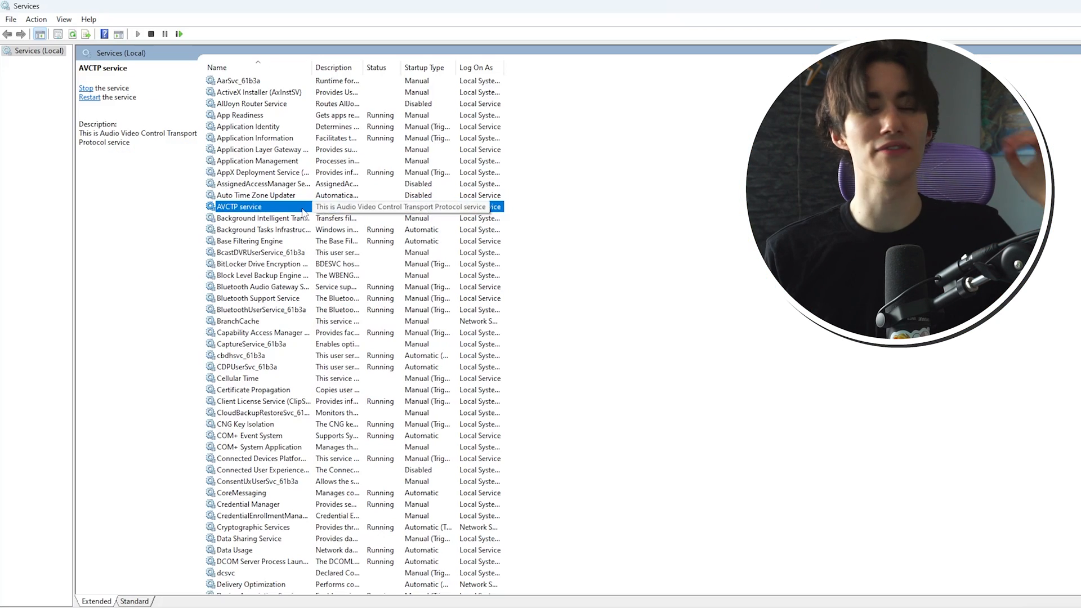
Stop the AVCTP and BitLocker Drive Encryption services and set their startup to Disabled
double_click(239, 206)
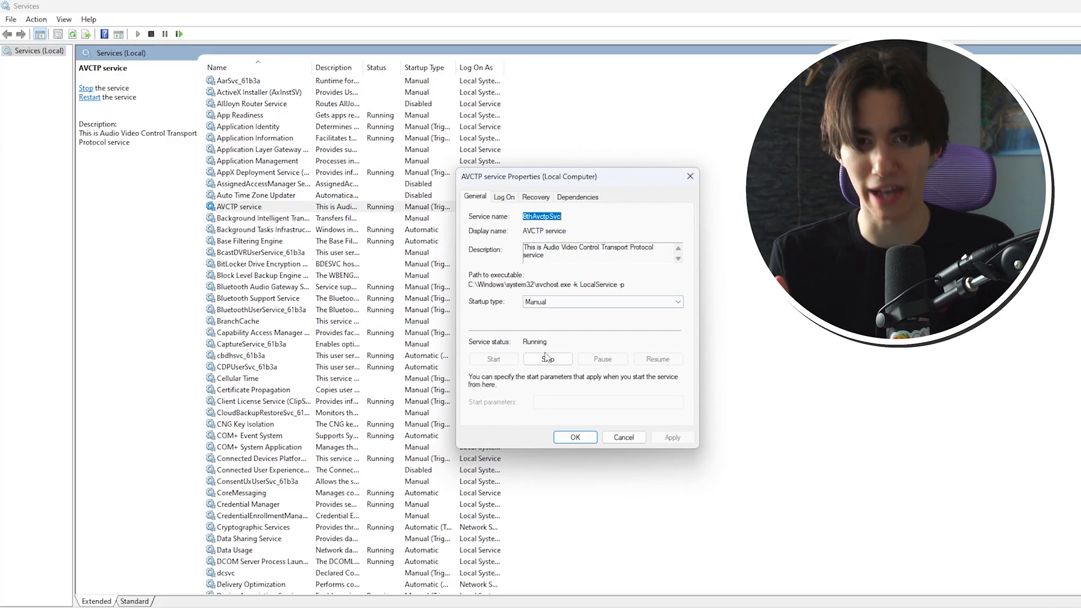
click(547, 358)
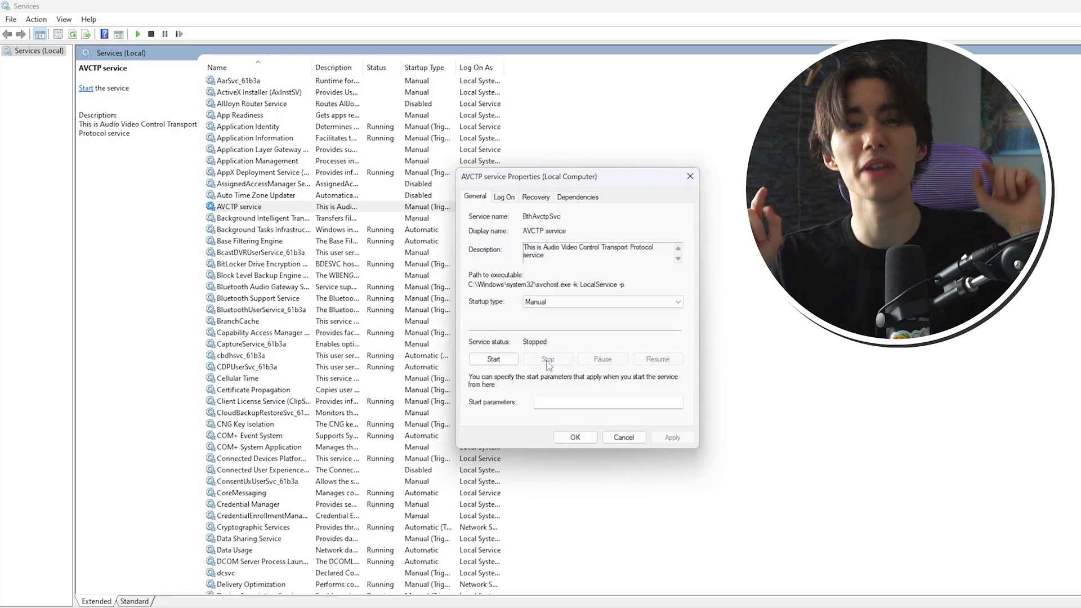
click(600, 302)
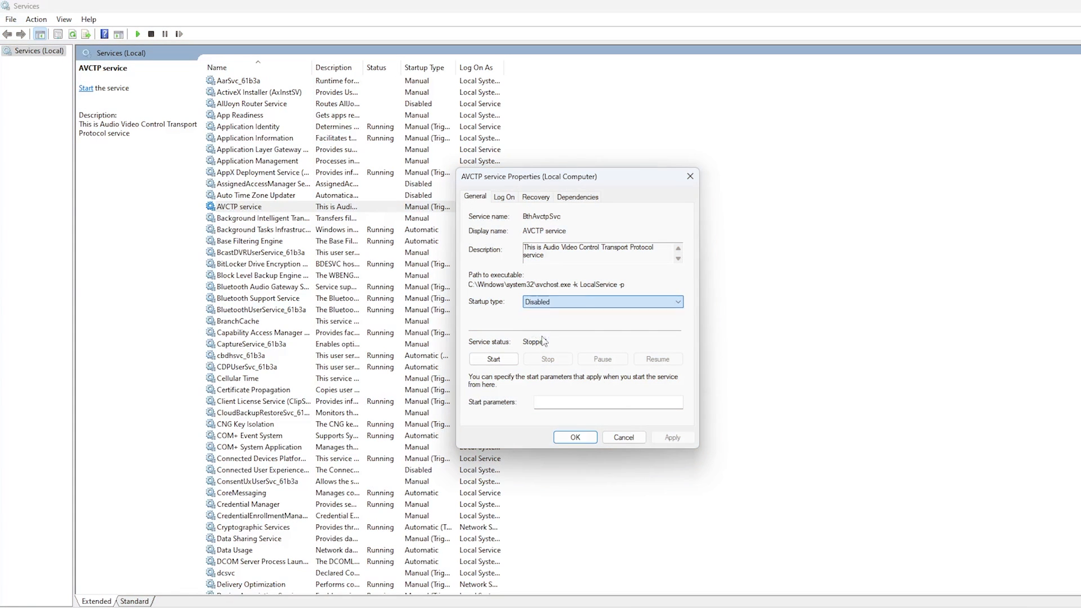
click(263, 264)
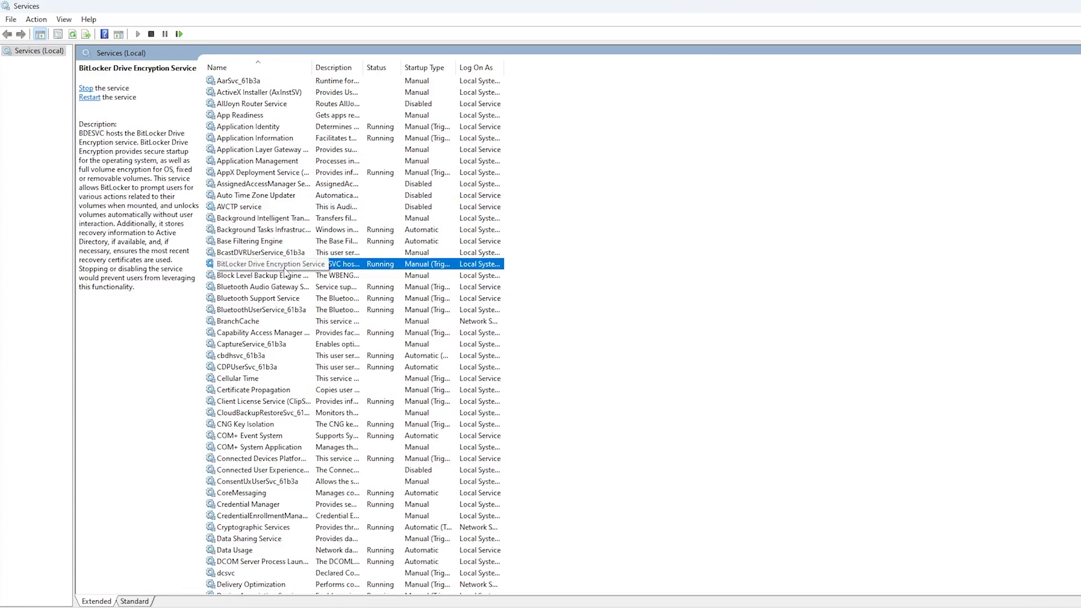
double_click(269, 263)
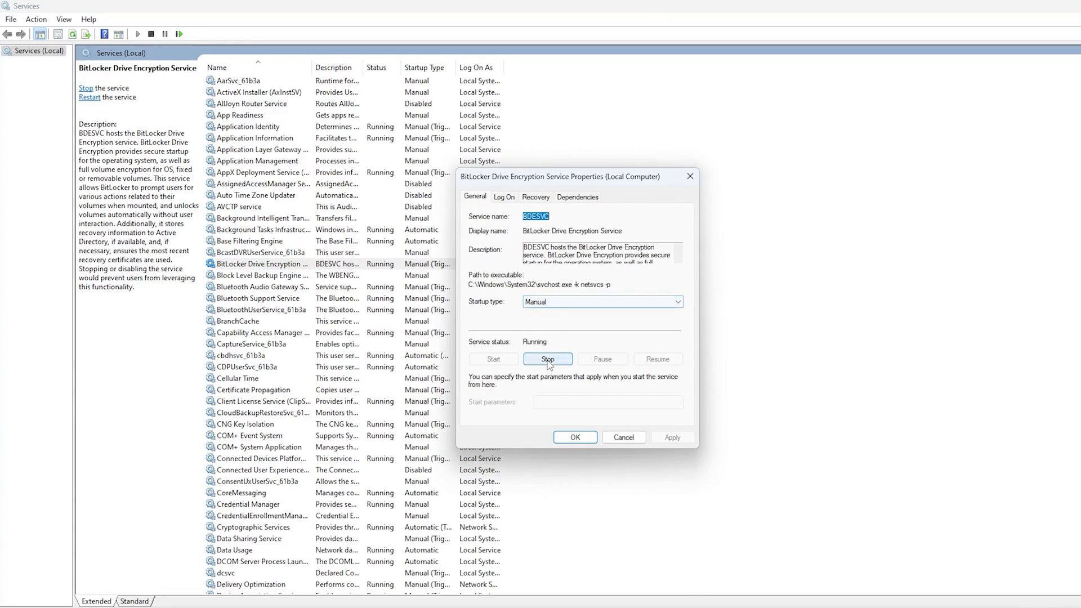
click(547, 358)
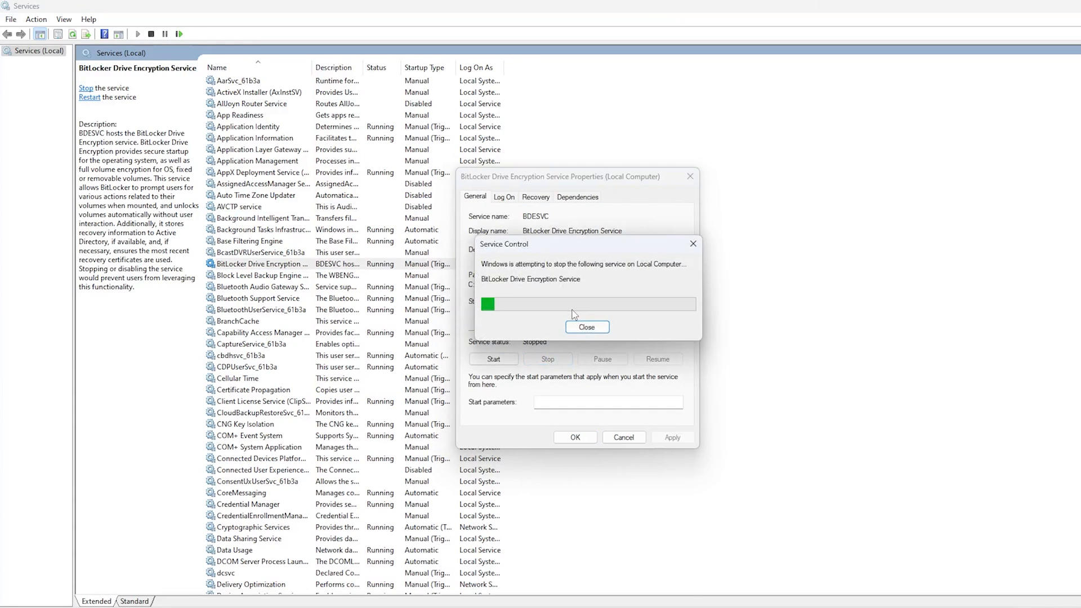
click(586, 327)
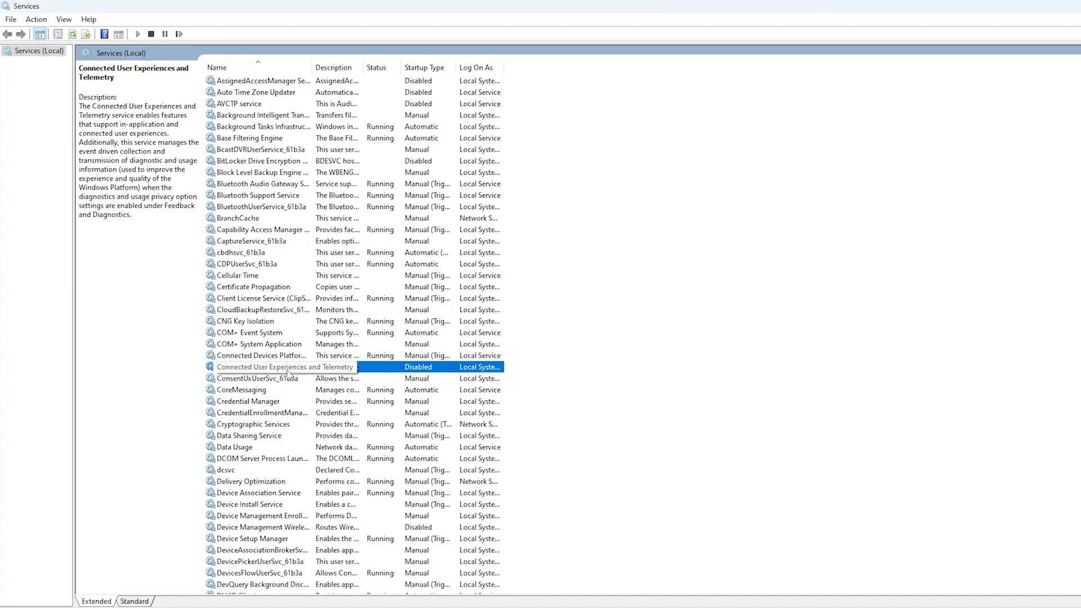
Disable the telemetry, Distributed Link Tracking Client and Internet Connection Sharing services
double_click(285, 366)
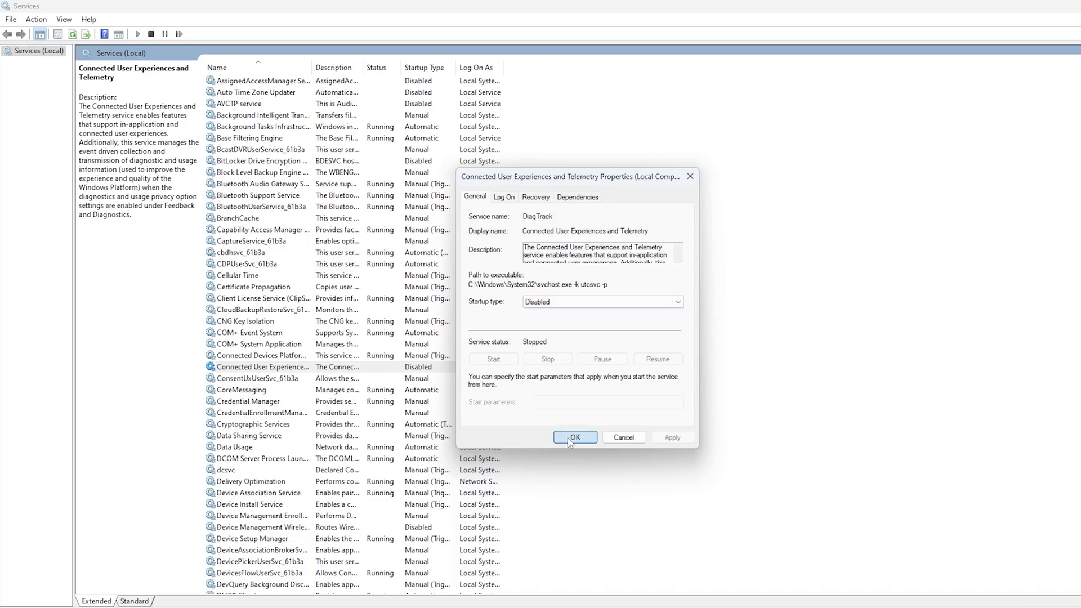
click(574, 437)
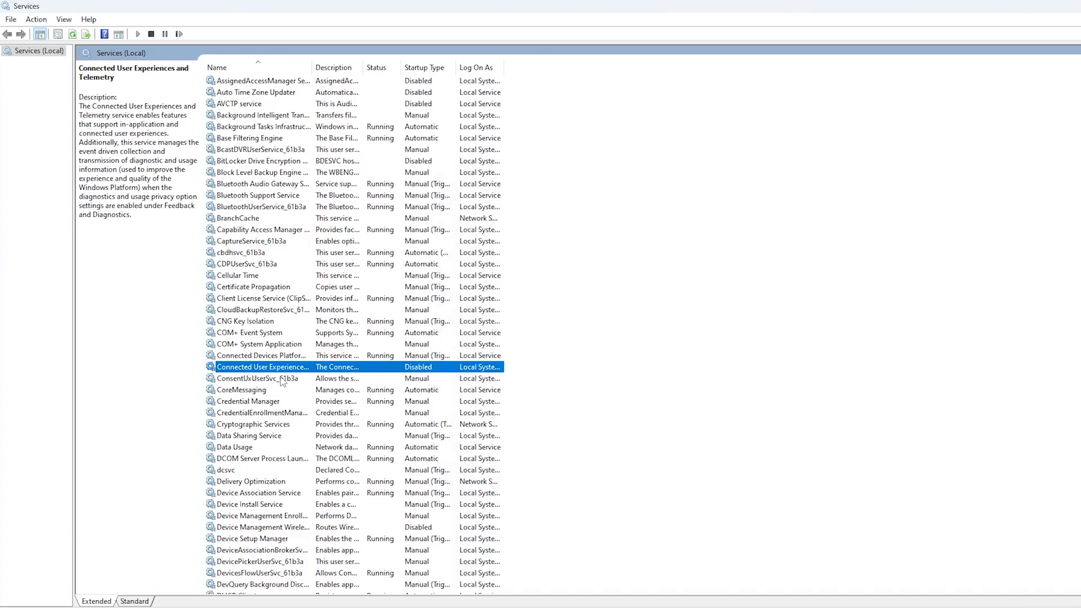
double_click(259, 344)
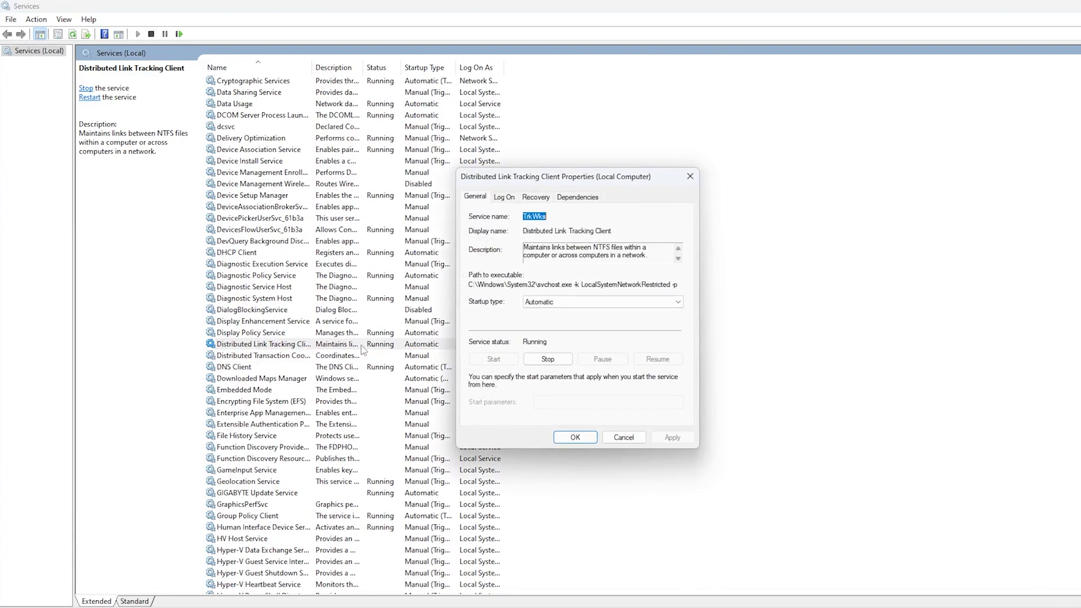
click(547, 358)
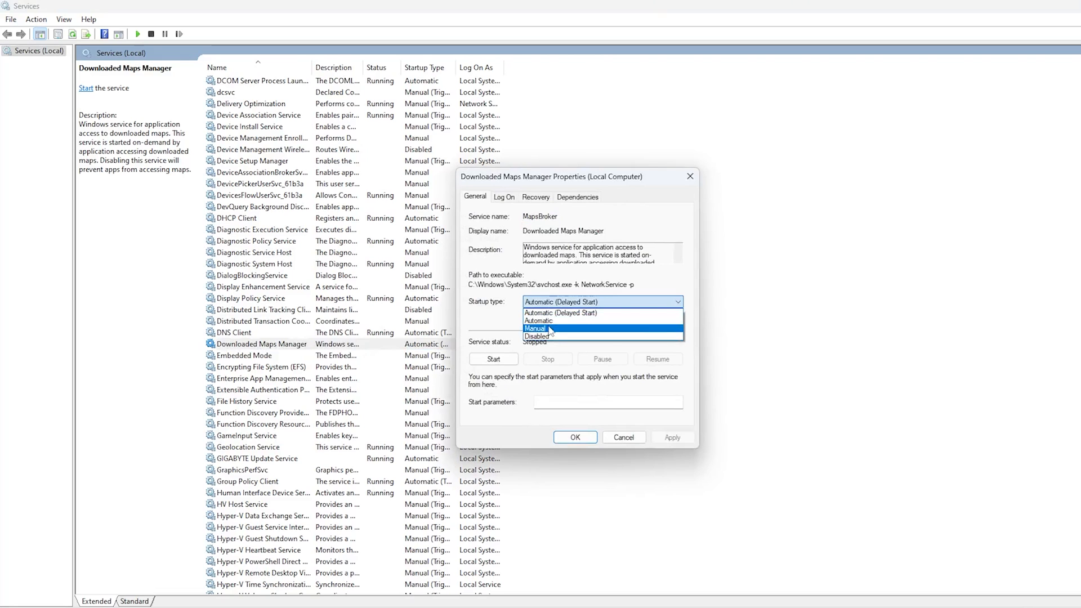
click(542, 336)
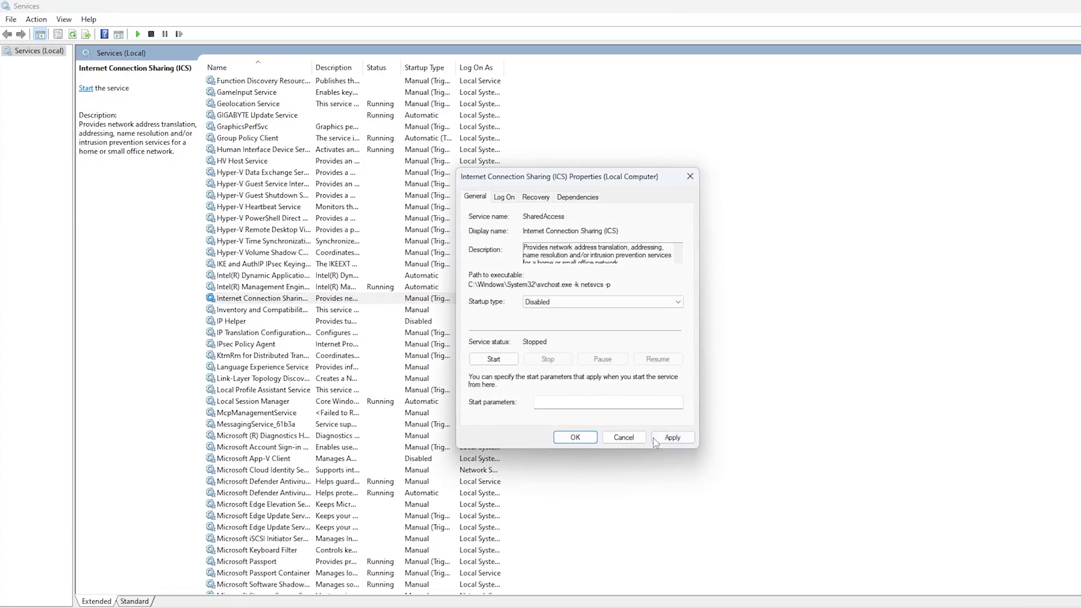
click(671, 437)
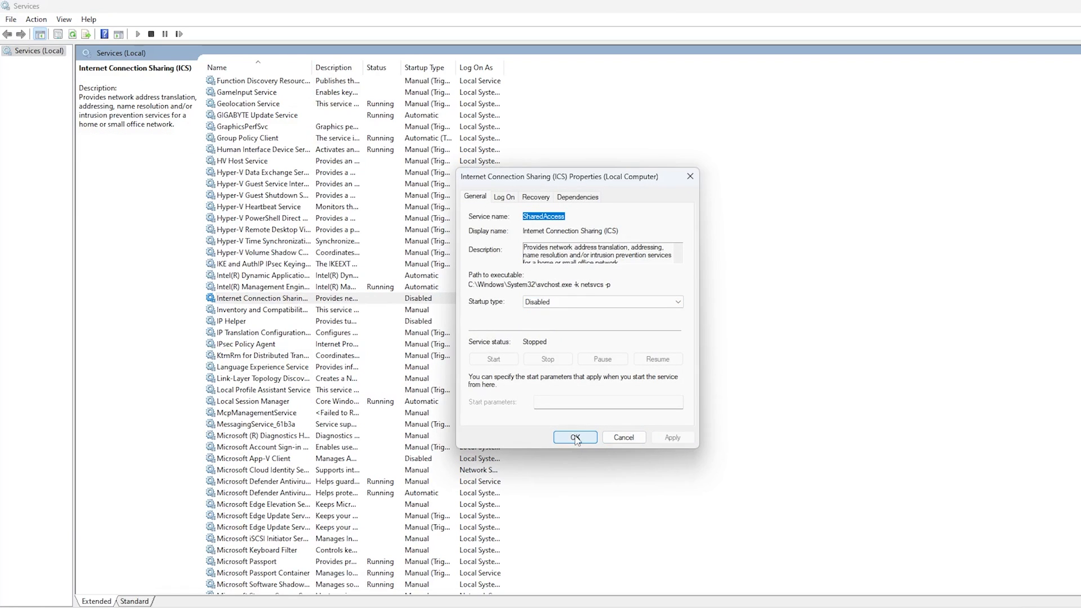
Stop and disable the Program Compatibility Assistant and stop the Print Spooler service
click(574, 437)
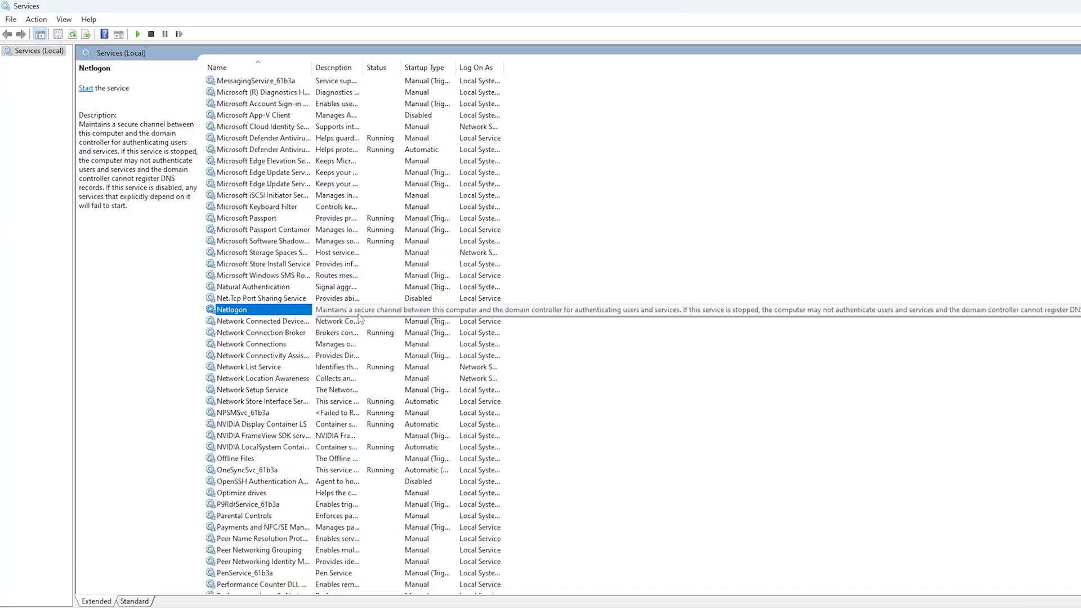
double_click(232, 309)
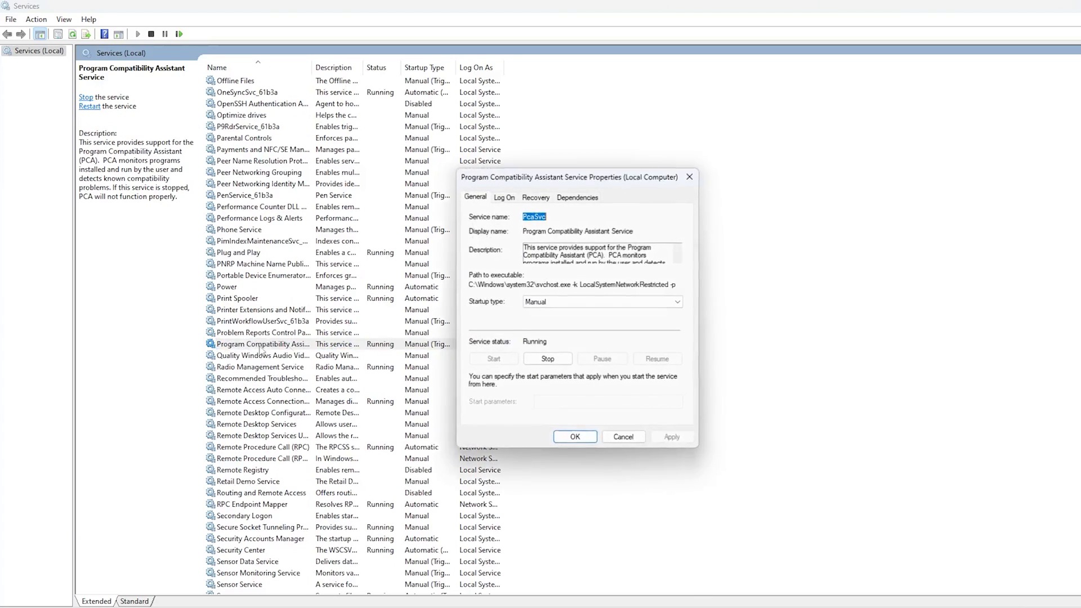
click(548, 358)
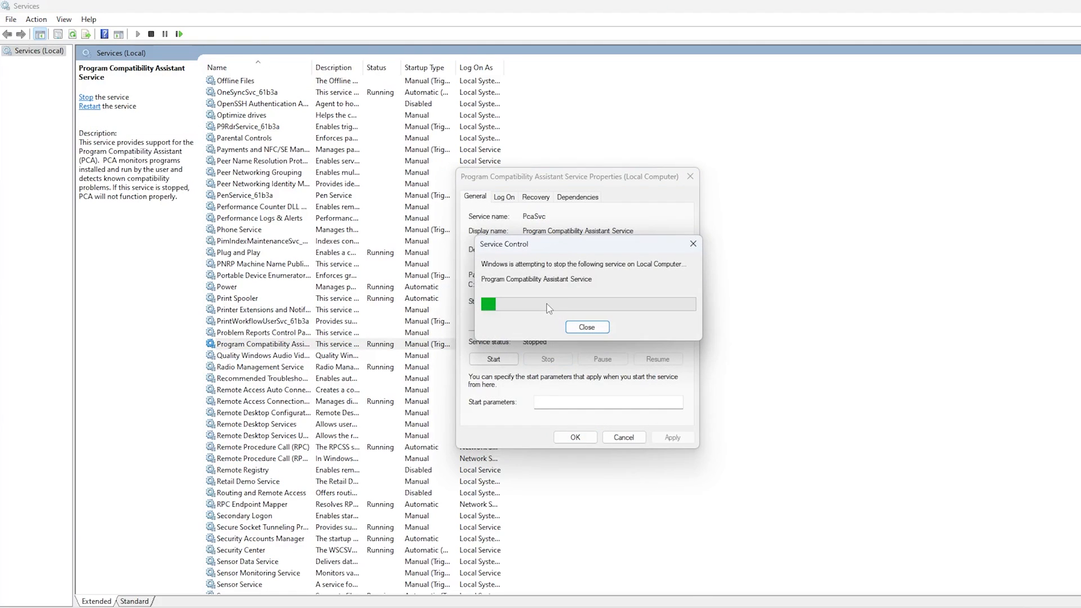
click(585, 327)
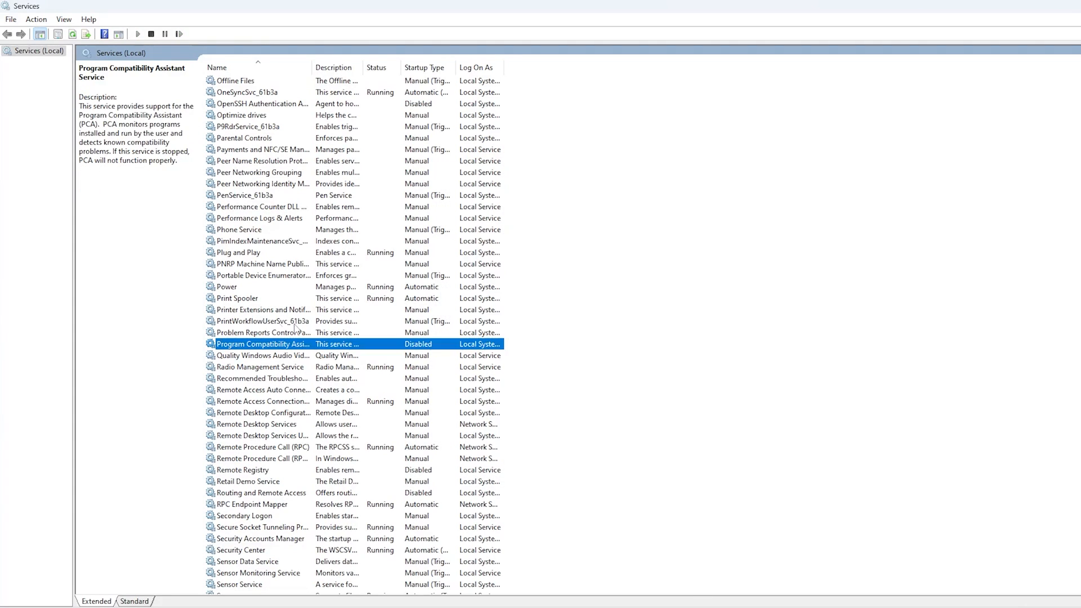
double_click(235, 297)
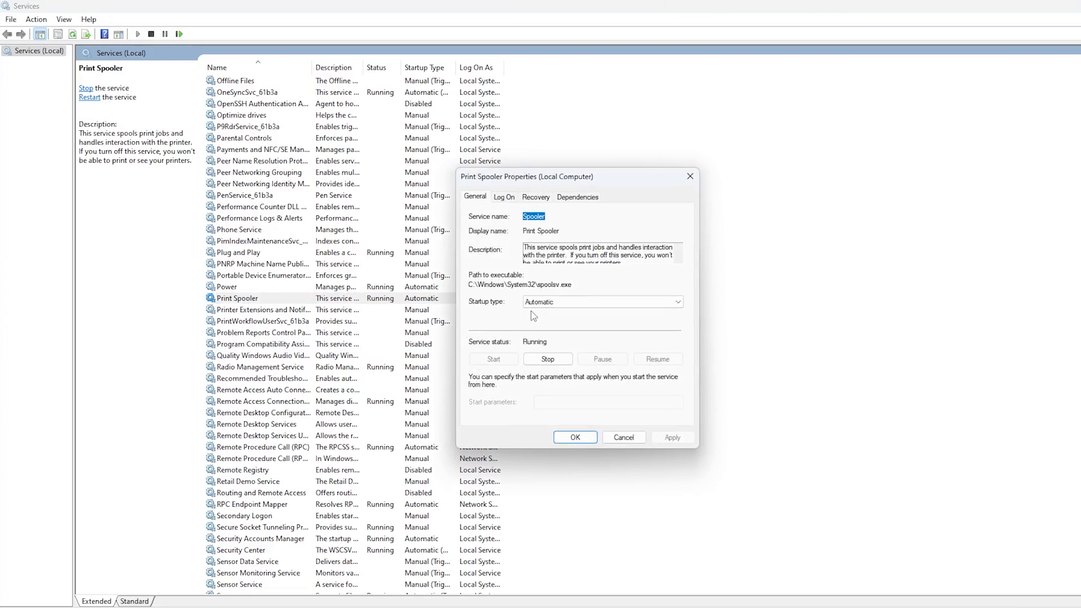
click(547, 358)
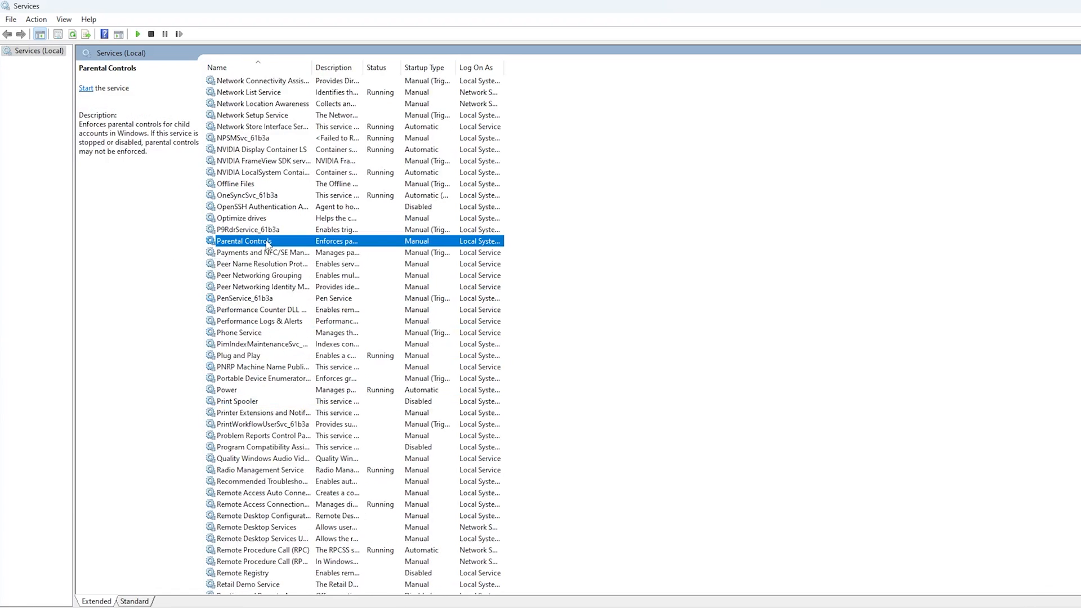
Set Windows Error Reporting, Image Acquisition, Camera Frame Server and Insider Service to Disabled
double_click(241, 241)
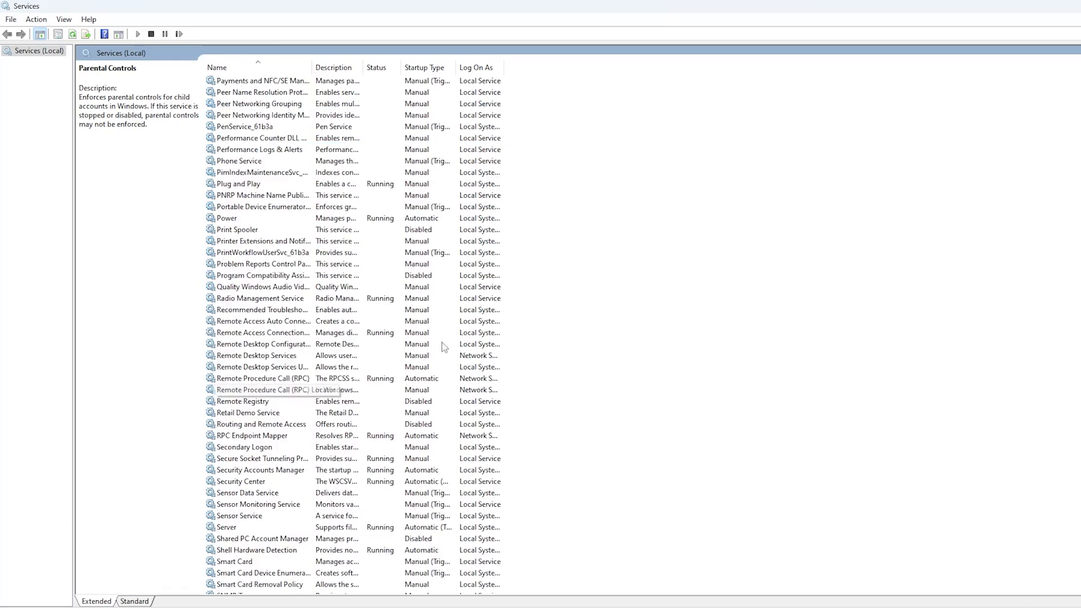
double_click(260, 401)
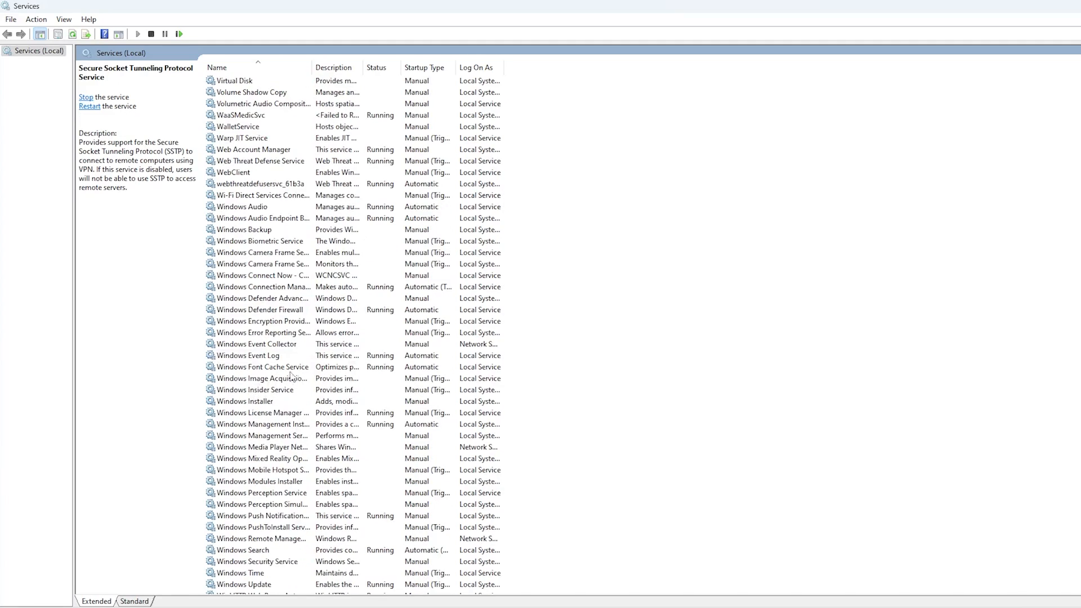
double_click(262, 333)
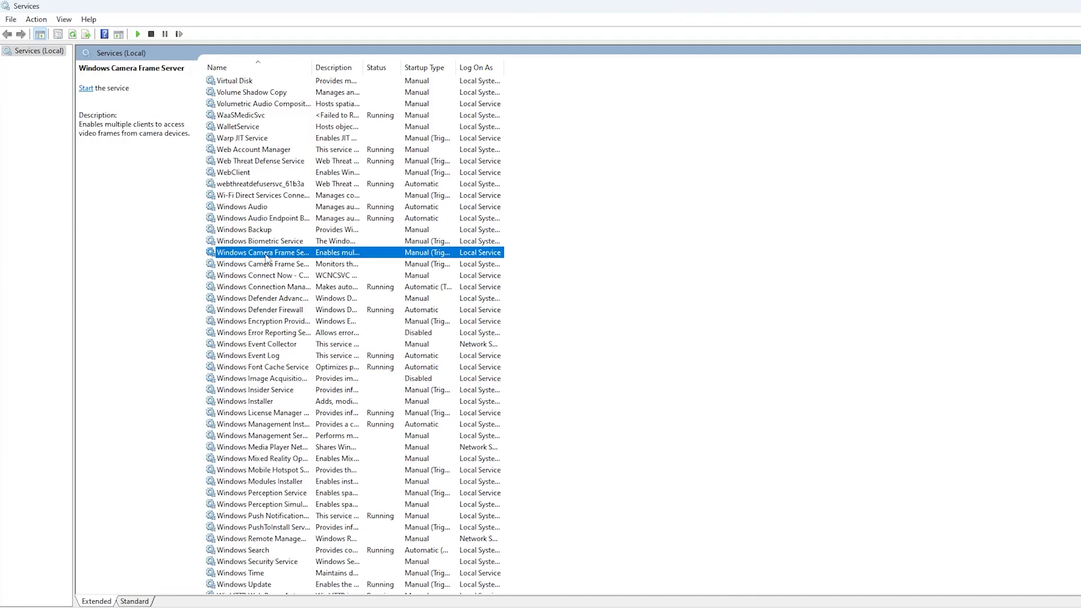
double_click(260, 252)
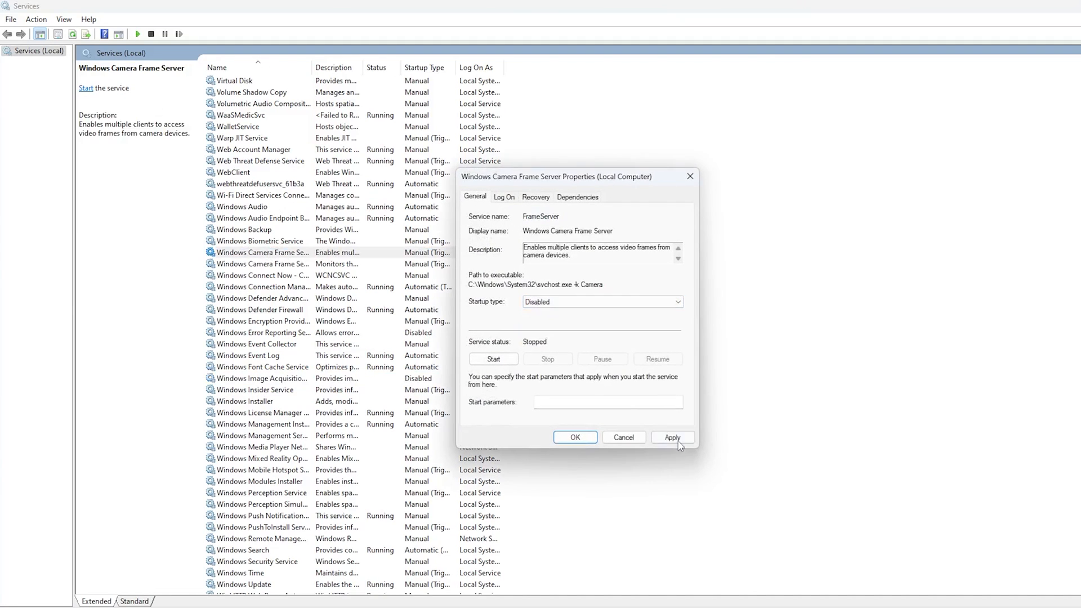
click(671, 437)
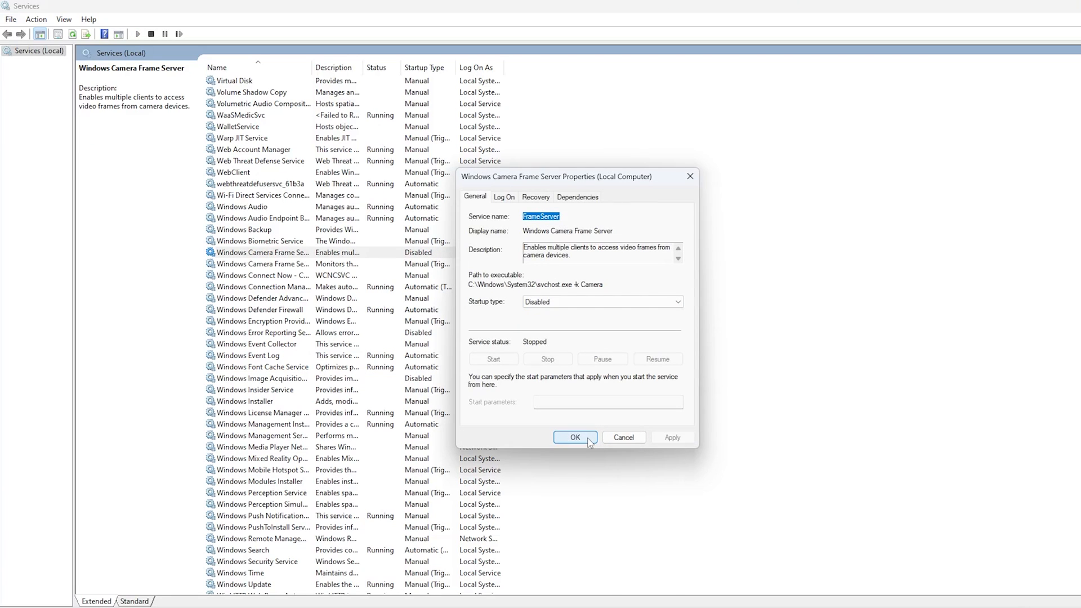
click(574, 437)
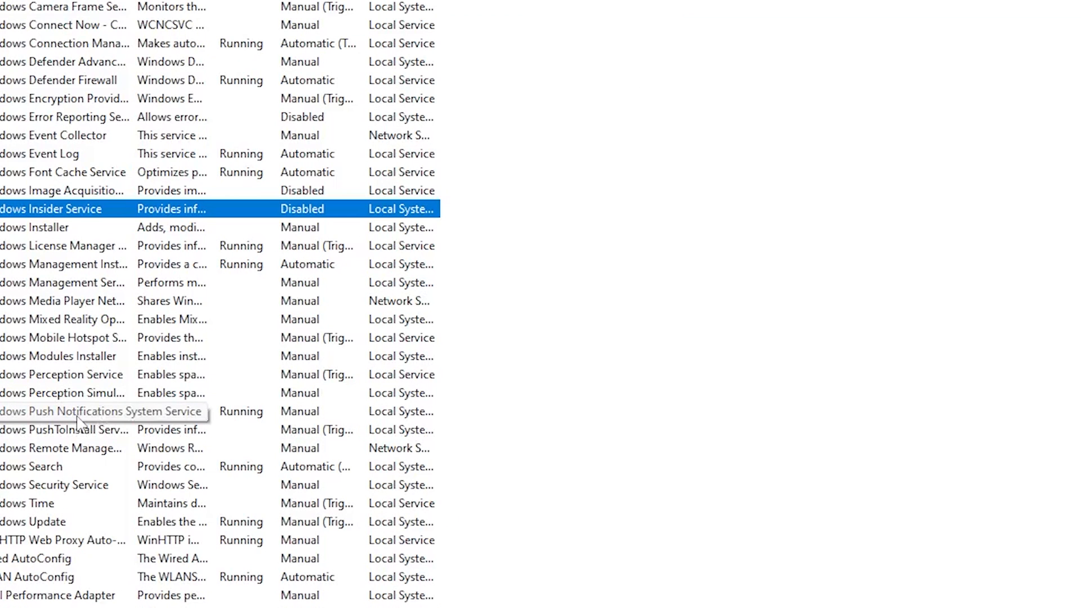
double_click(31, 466)
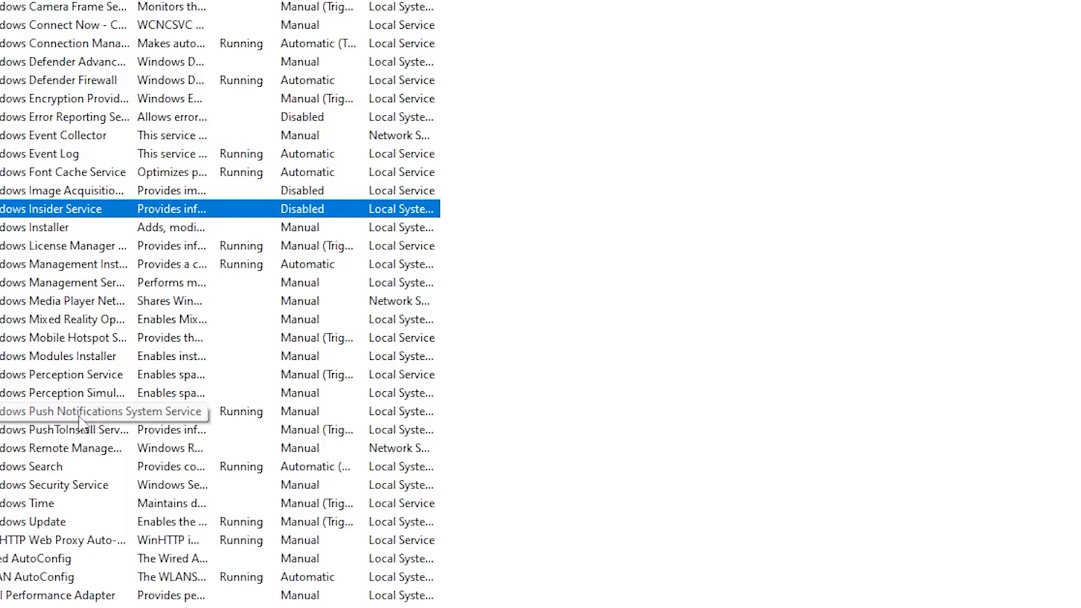
double_click(31, 466)
text(task)
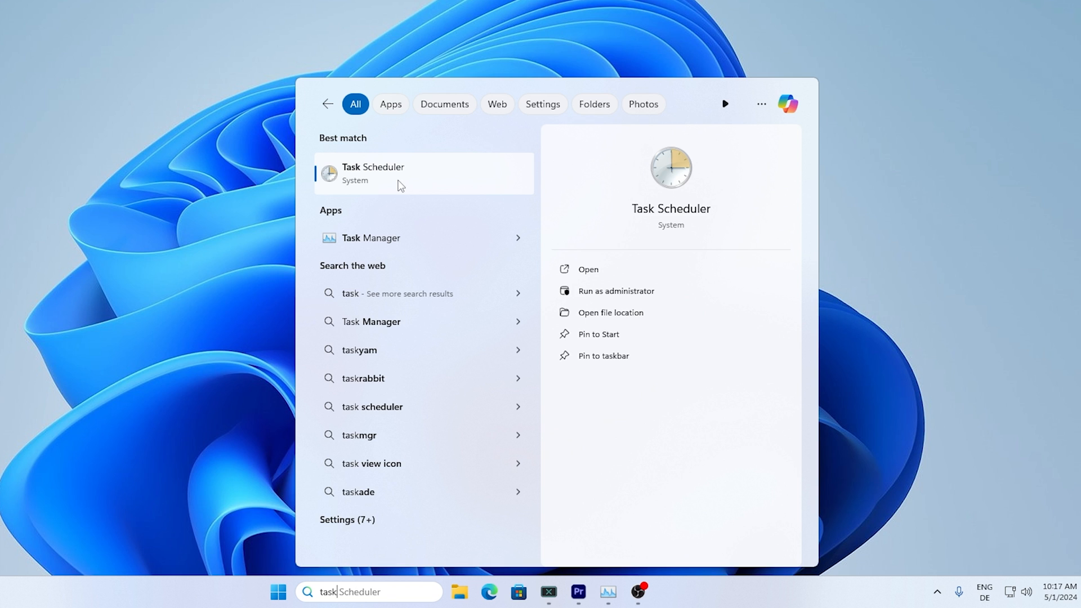
Launch Task Scheduler from the Start search results
click(373, 172)
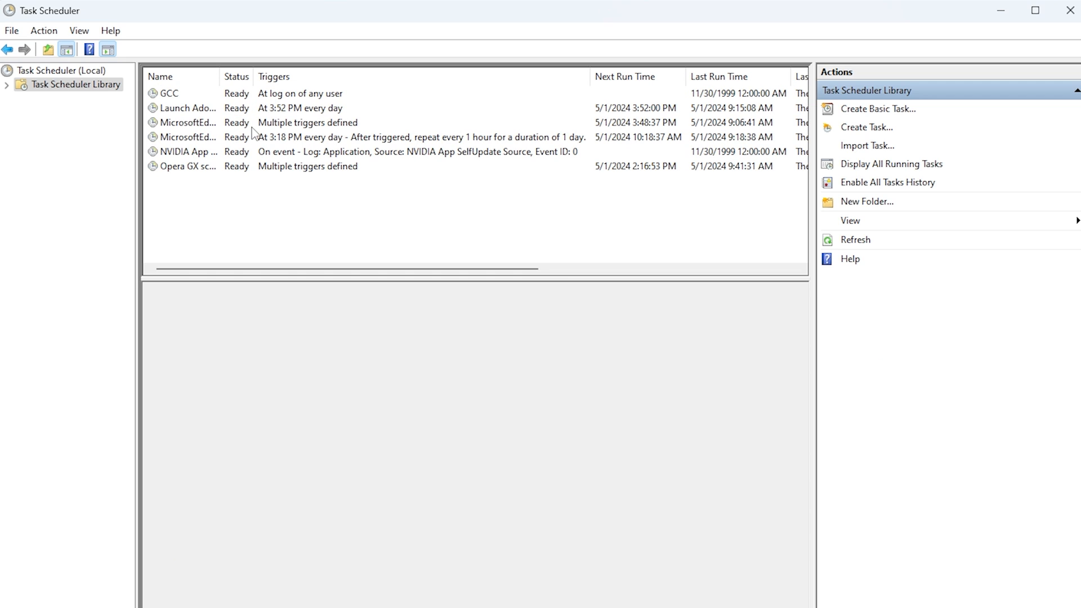
mouse_move(253, 130)
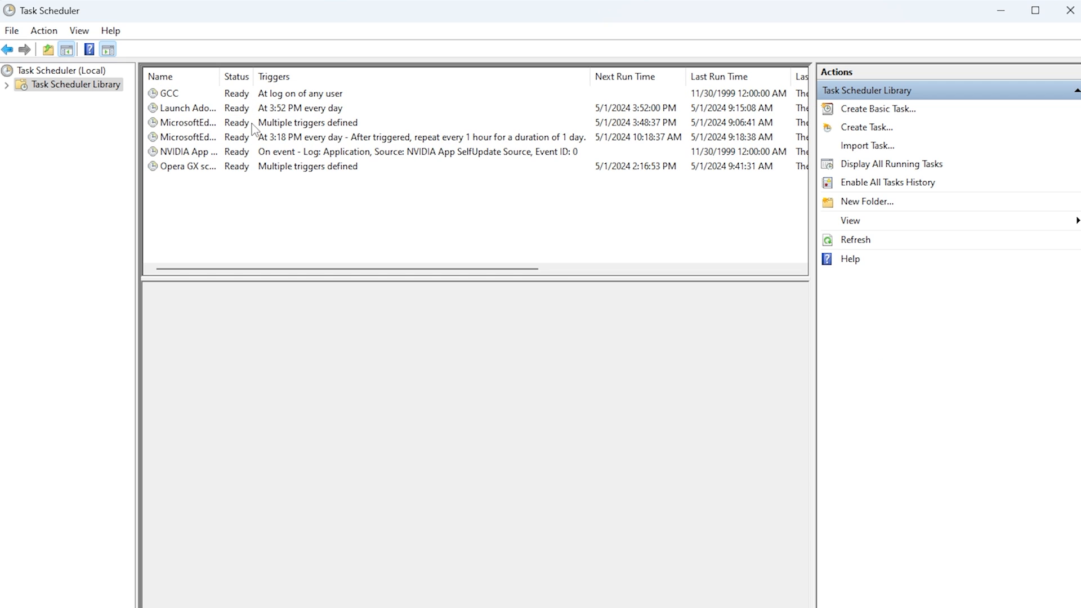
Disable the MicrosoftEdgeUpdateTaskMachineCore task in the Task Scheduler Library
click(186, 121)
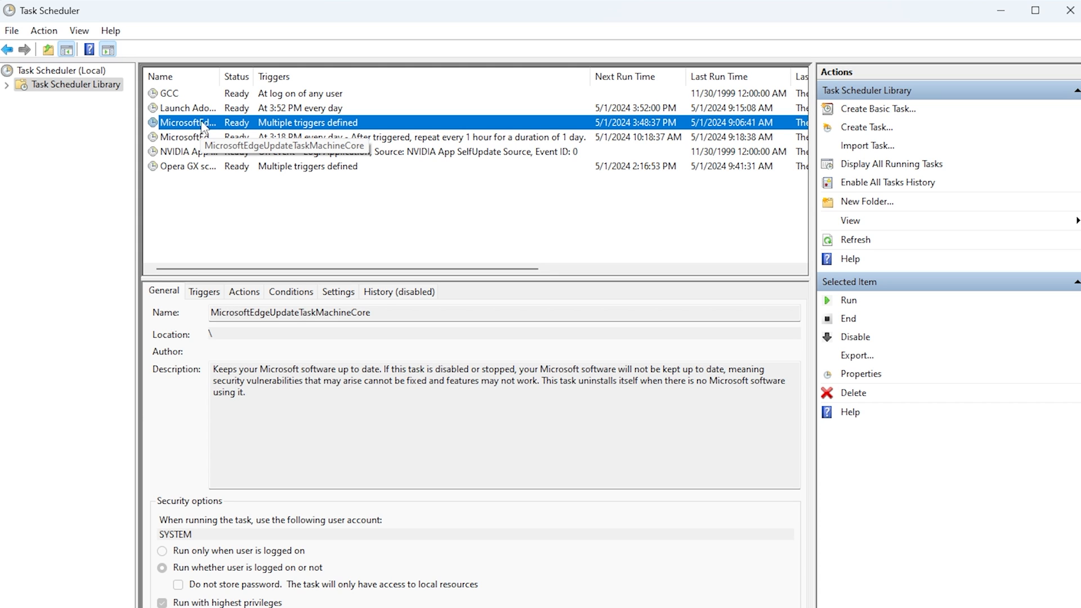
right_click(186, 121)
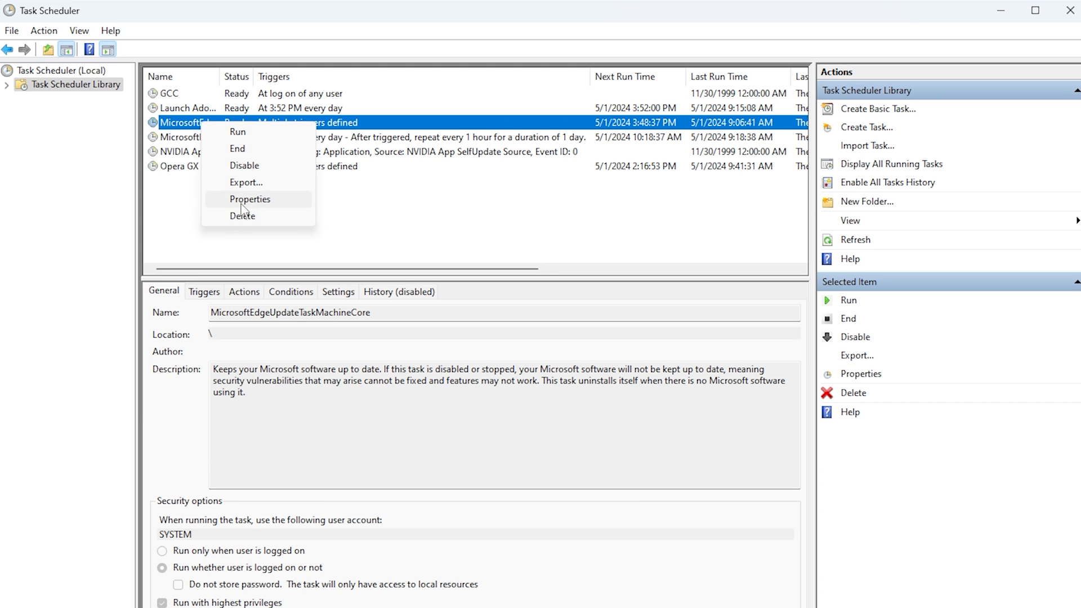
click(250, 200)
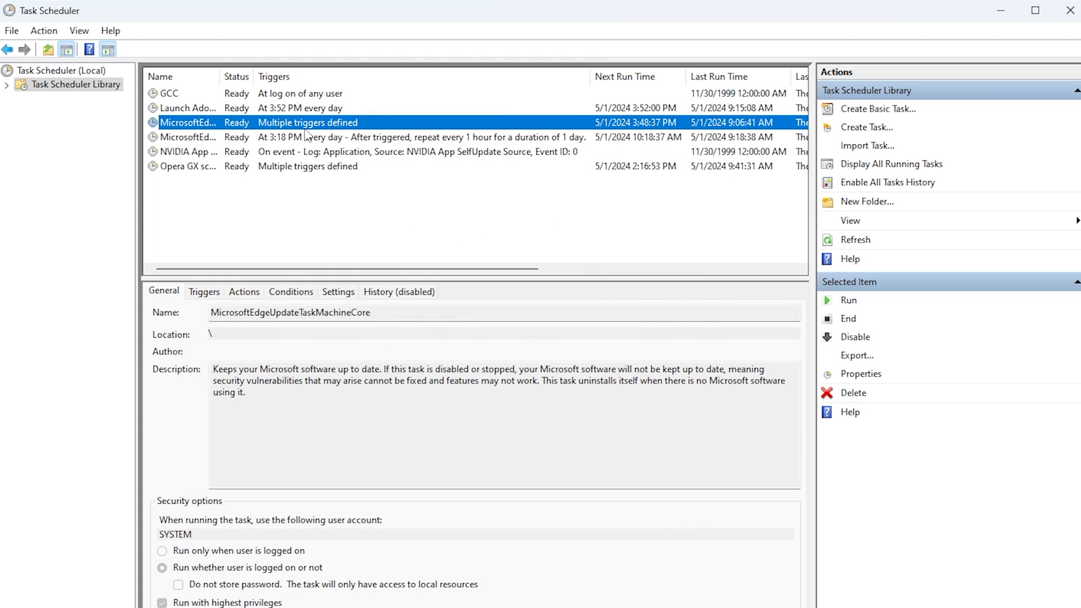
click(856, 336)
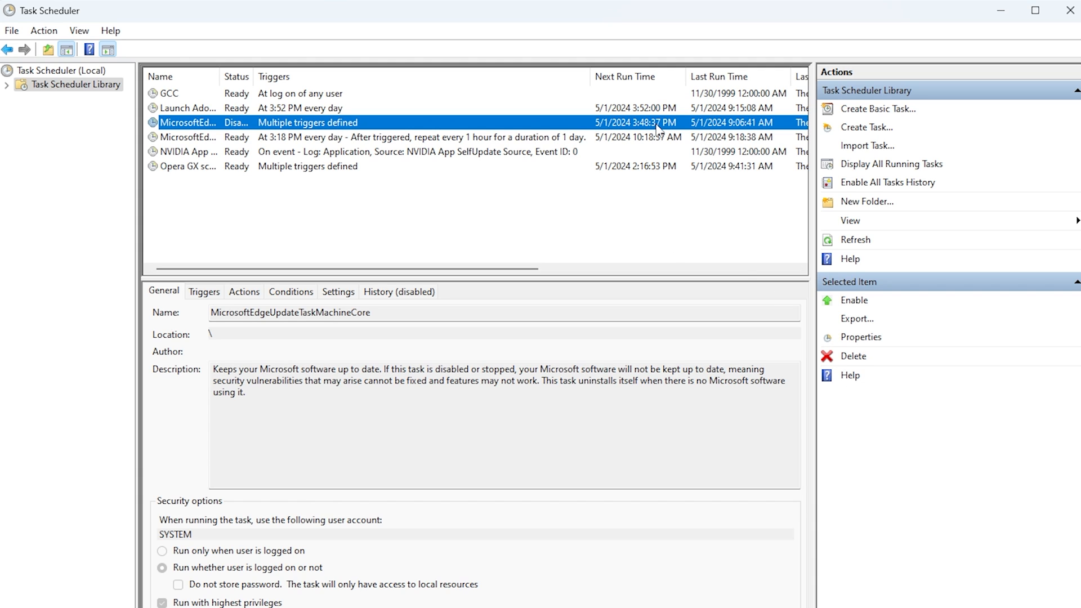
mouse_move(519, 139)
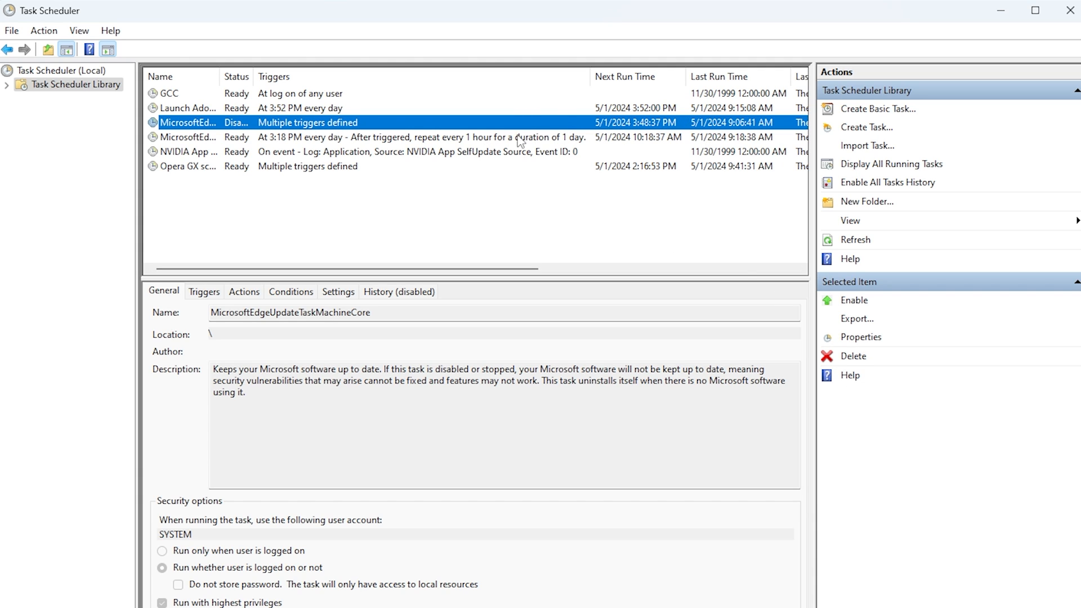
mouse_move(424, 116)
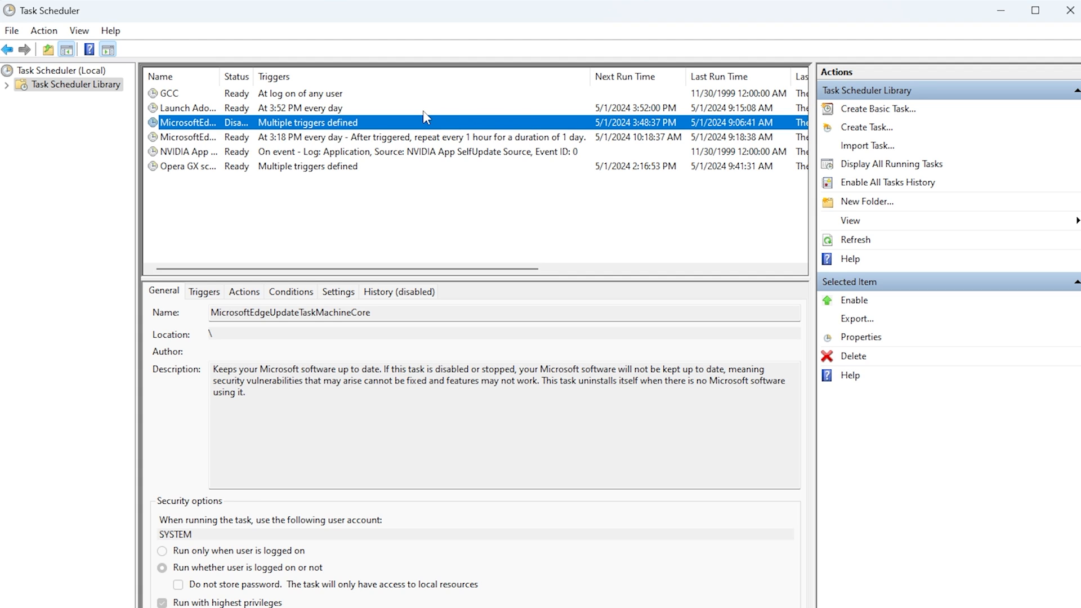
mouse_move(415, 112)
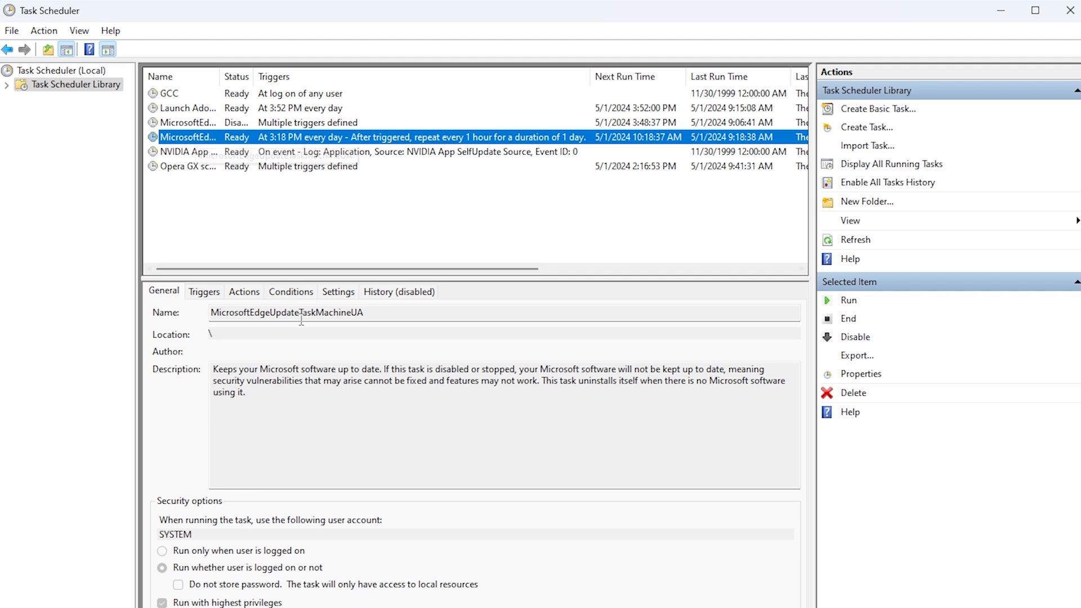
Check MicrosoftEdgeUpdateTaskMachineUA's properties and confirm it is disabled alongside the other tasks
click(859, 374)
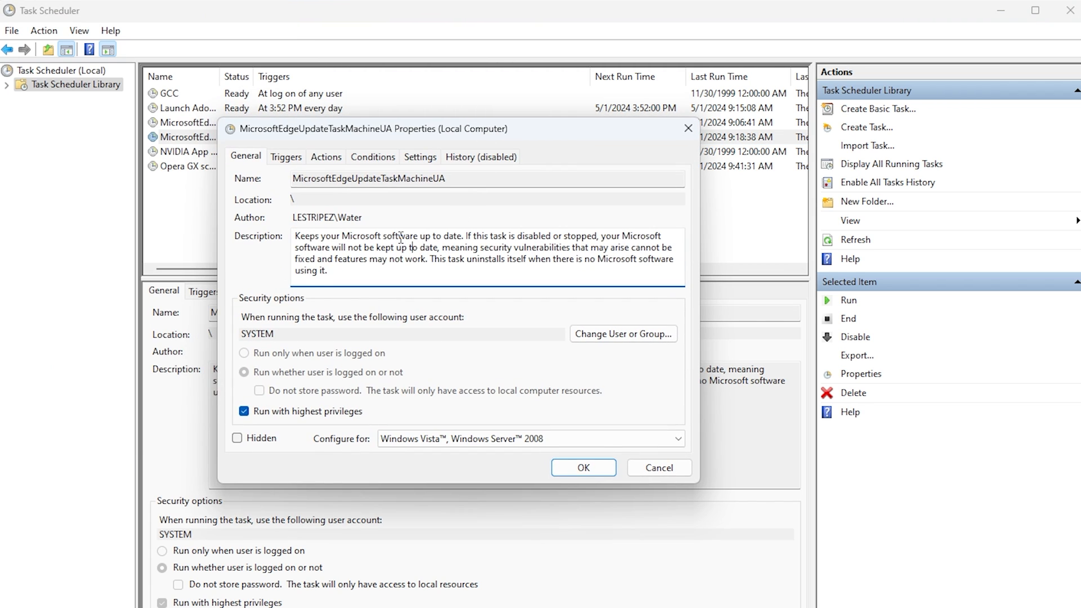
drag(399, 235, 459, 235)
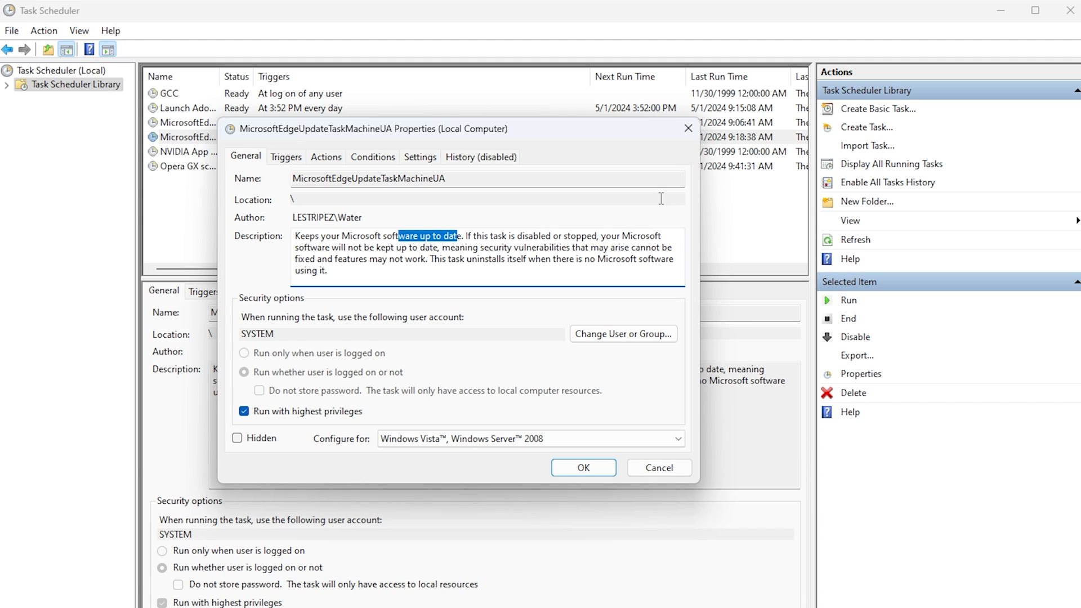
click(582, 468)
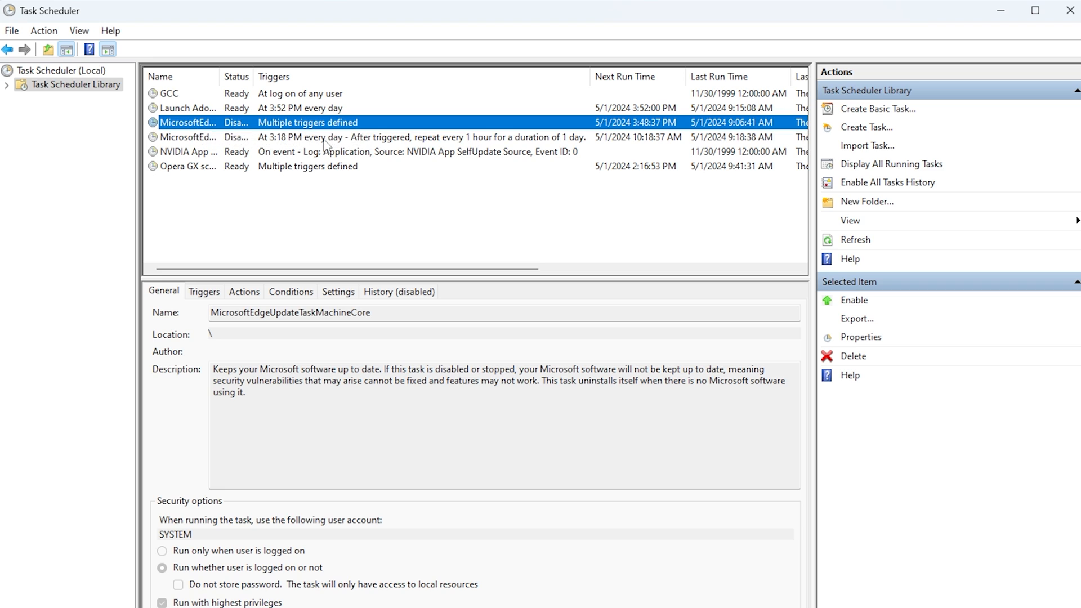
click(311, 137)
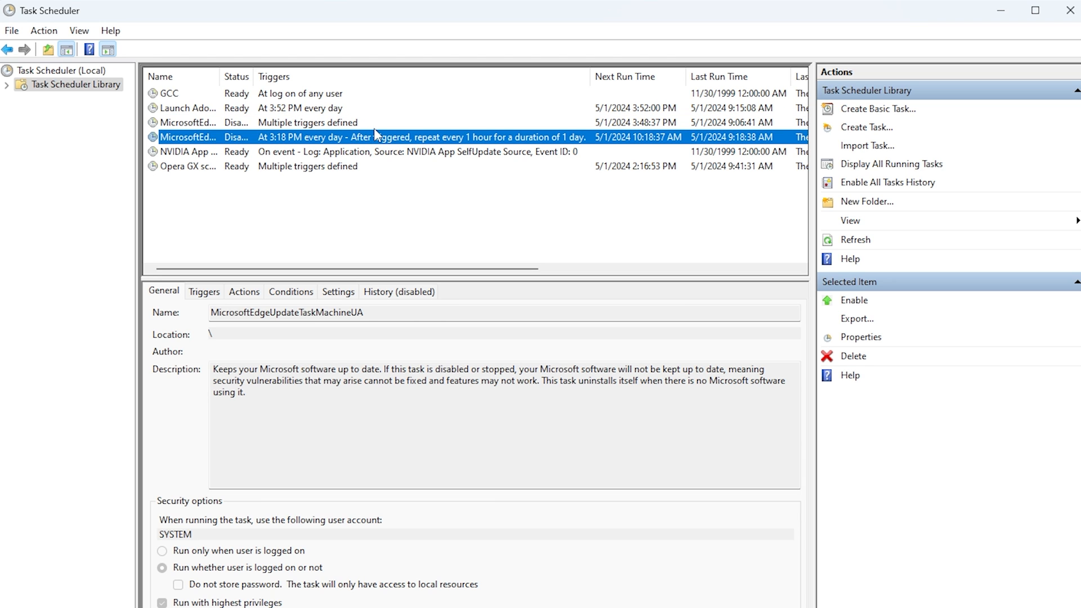
click(186, 151)
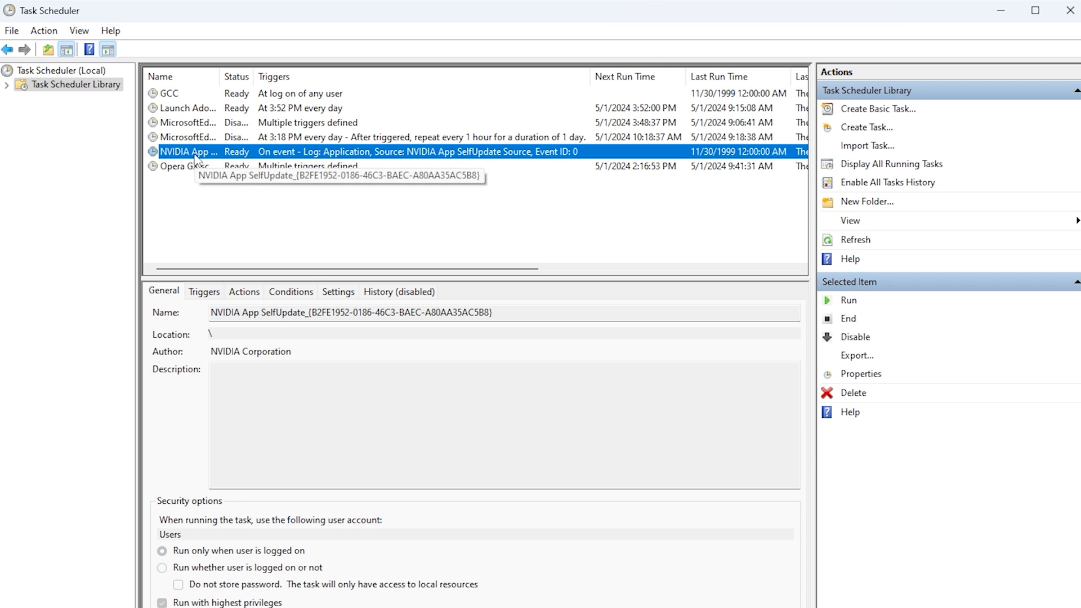
click(189, 166)
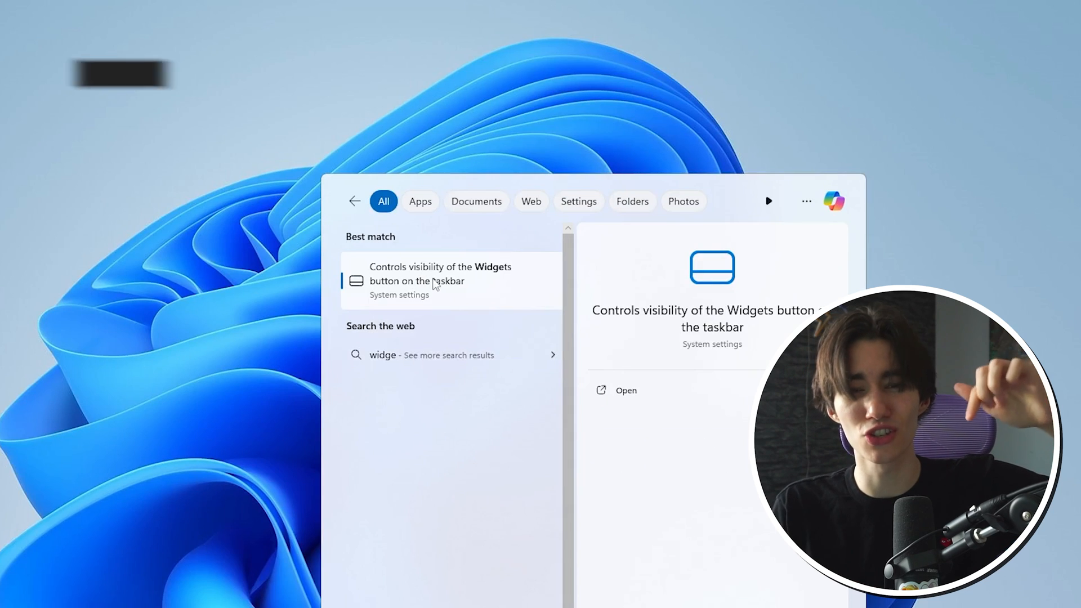
Switch Widgets off and set search to icon only in Taskbar settings, then go to Installed apps
click(440, 280)
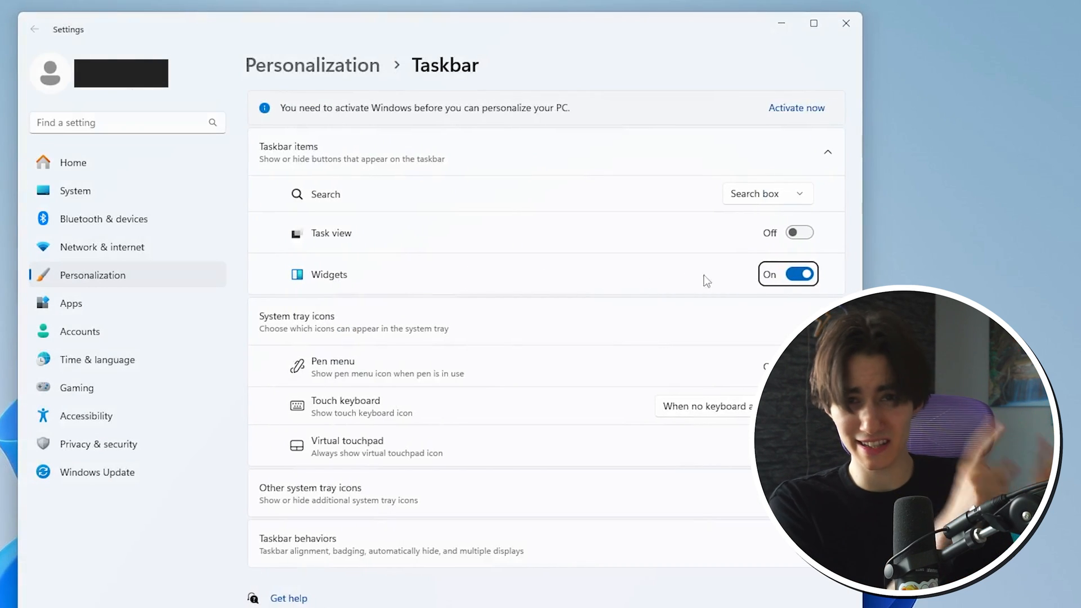
click(788, 274)
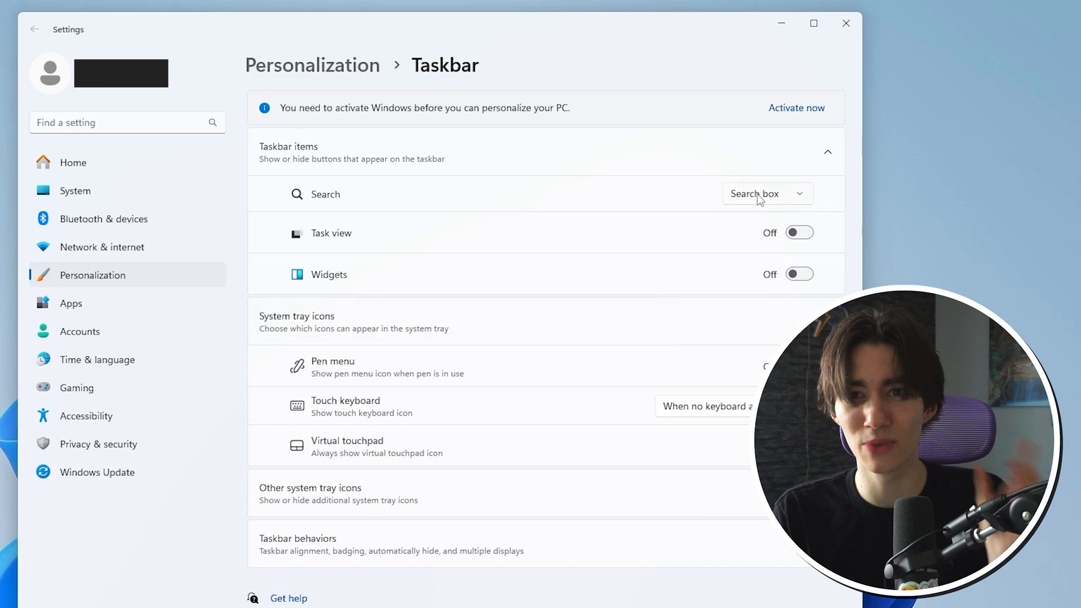
click(767, 193)
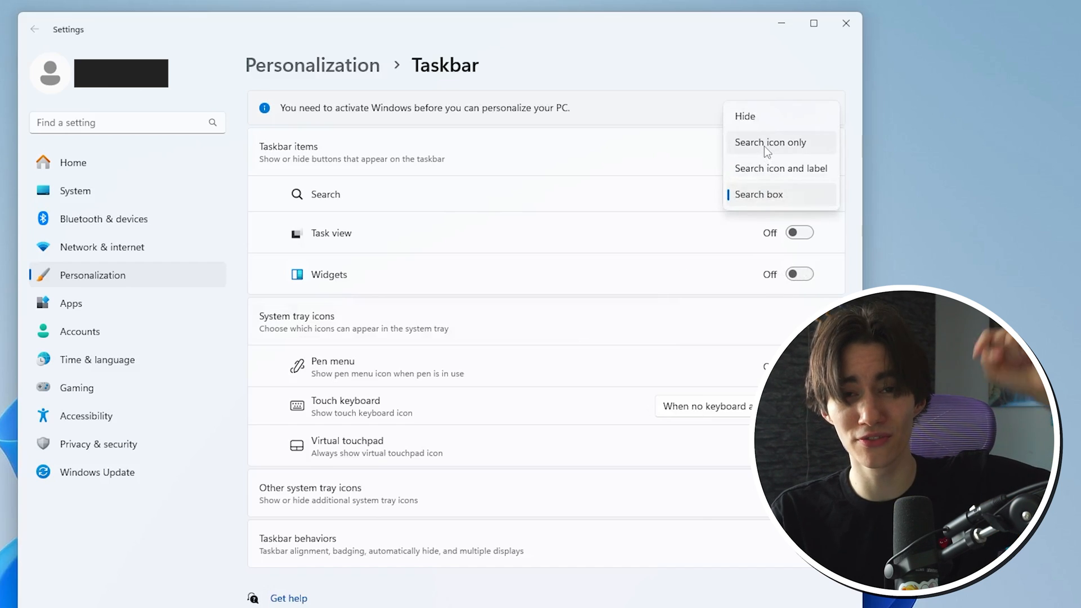
click(770, 142)
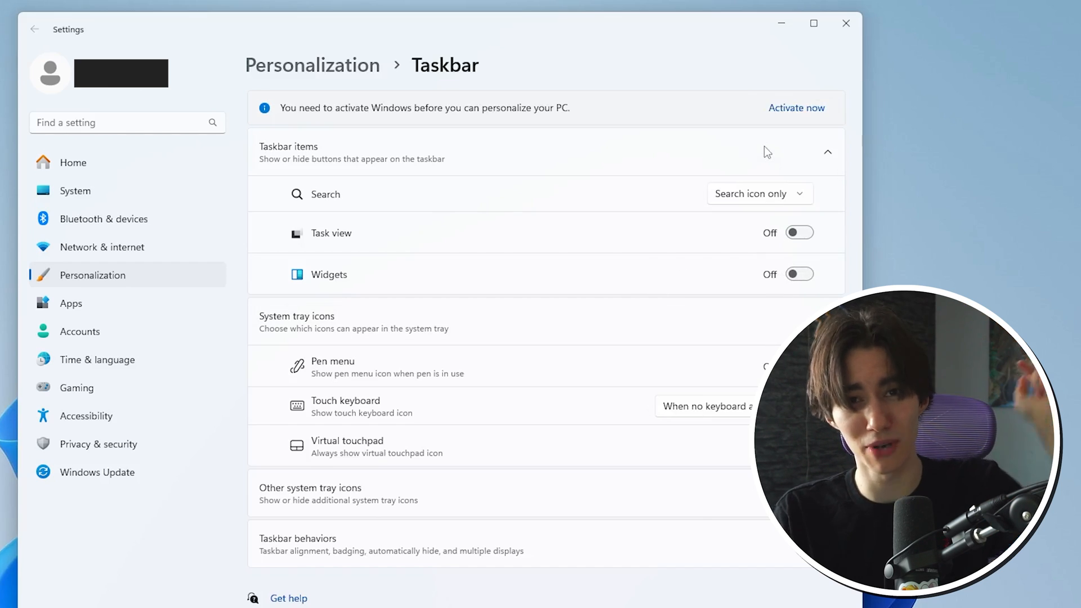
click(758, 192)
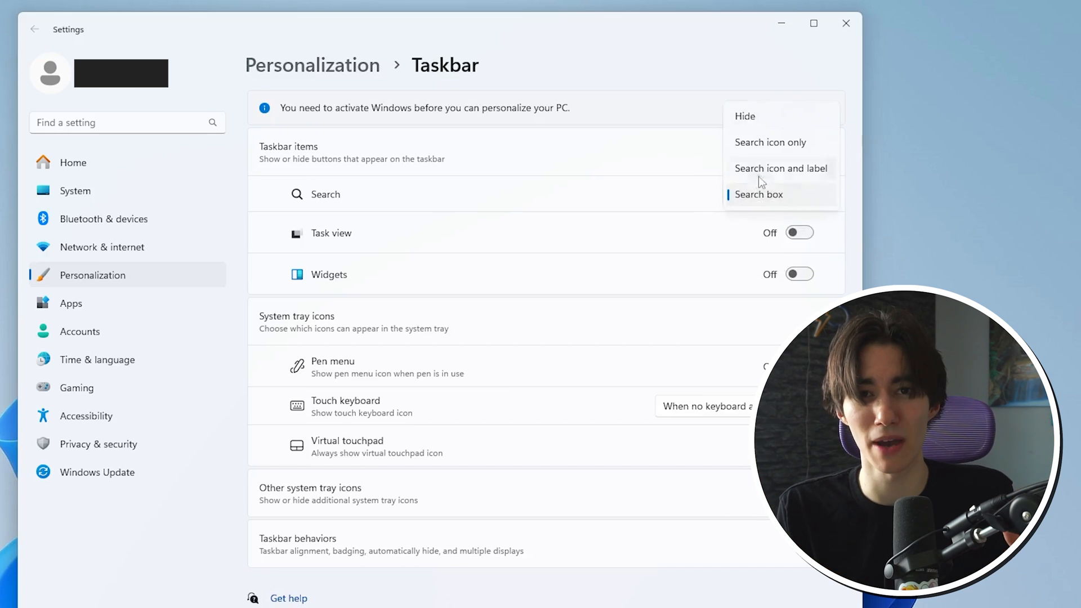
click(758, 194)
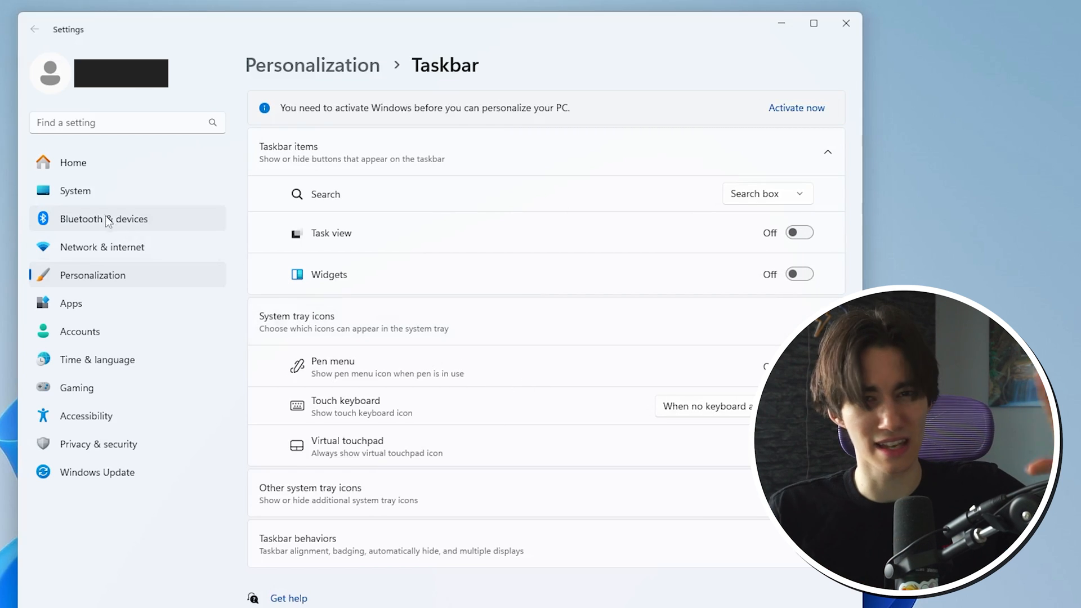
click(69, 303)
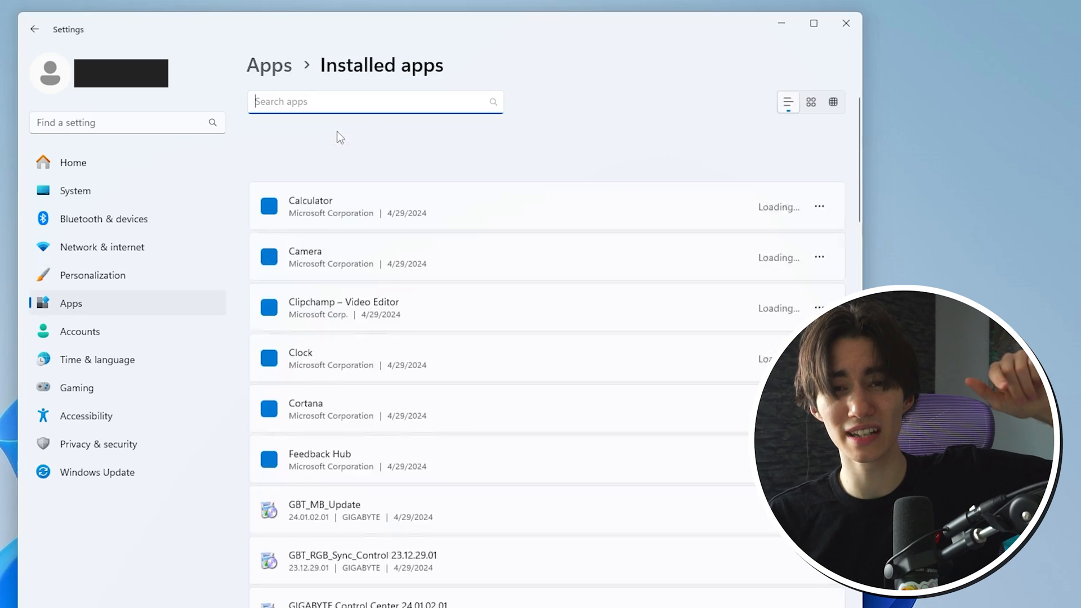
Uninstall Cortana and Clock from the Installed apps list
scroll(down, 3)
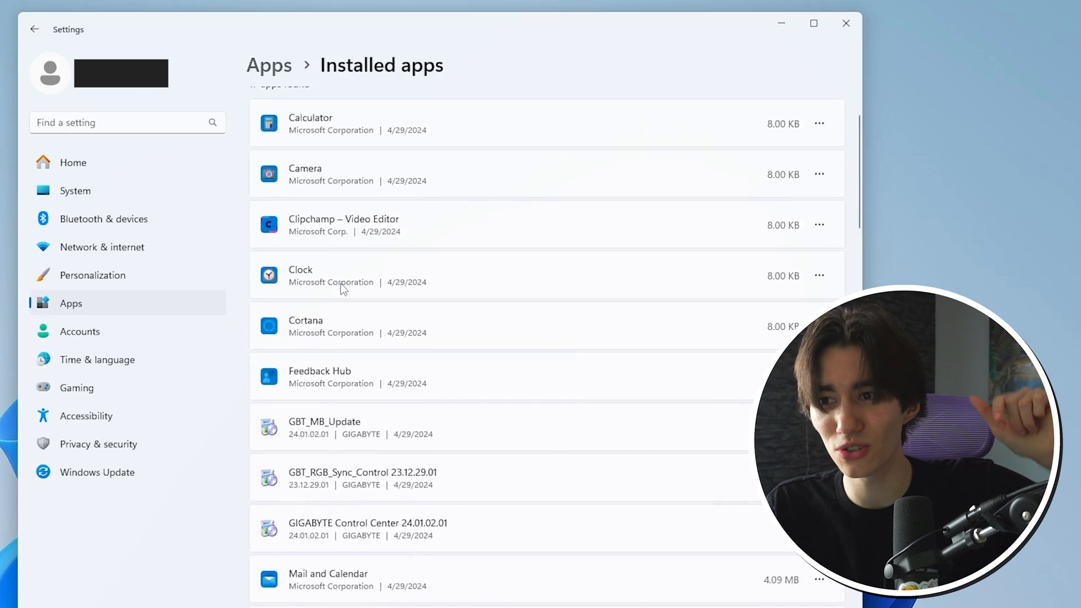
click(819, 239)
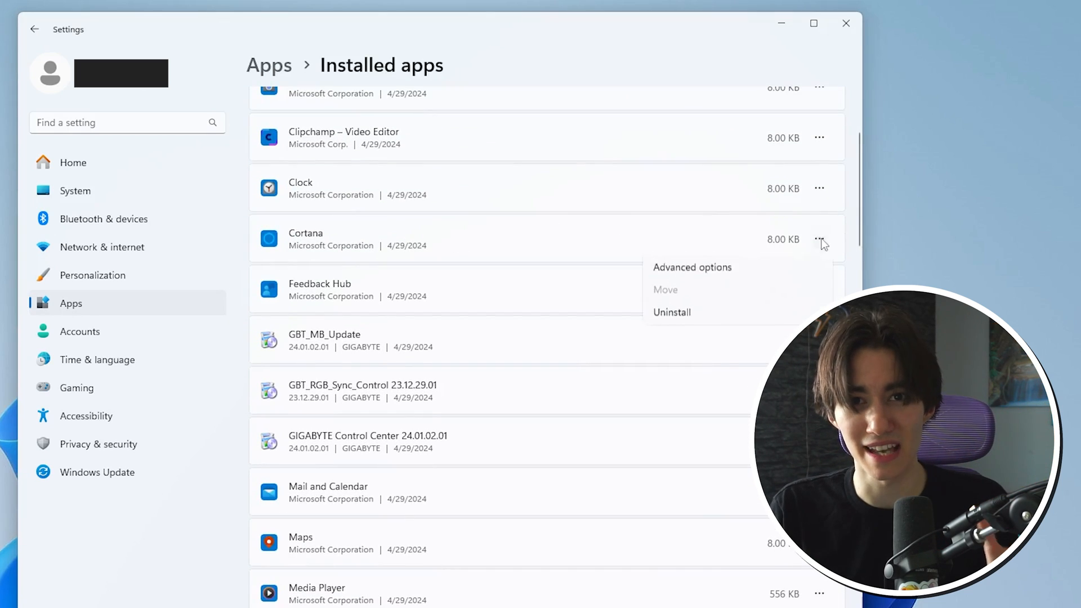
click(671, 312)
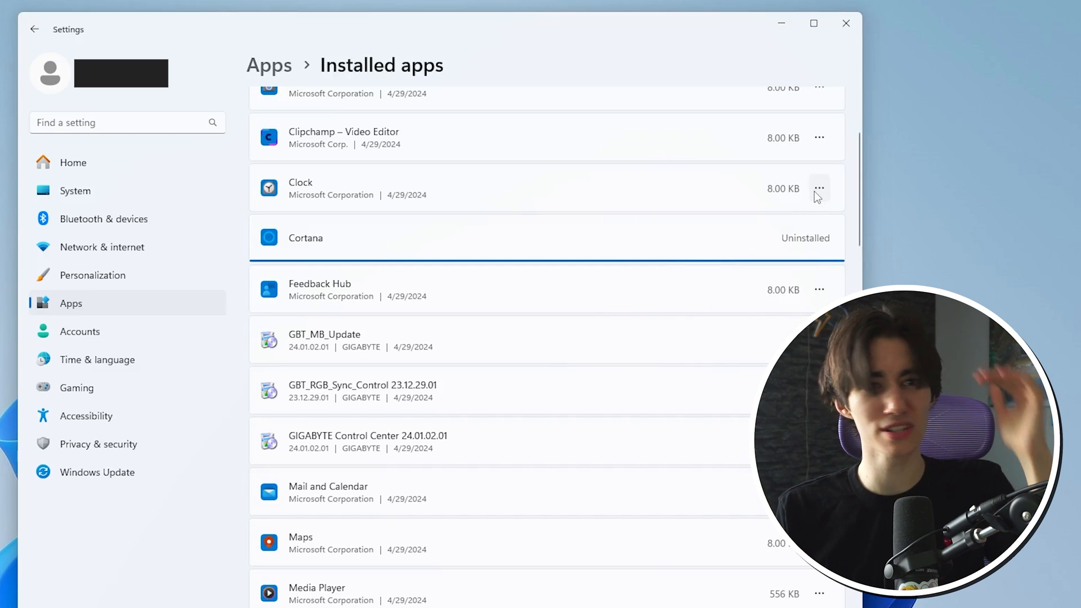
click(818, 188)
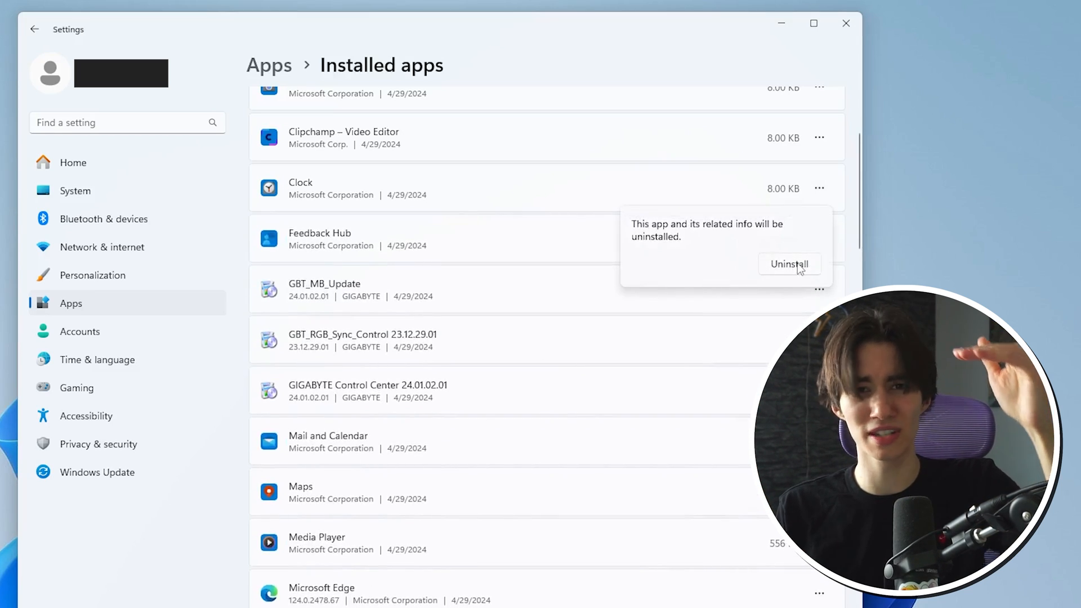
click(788, 263)
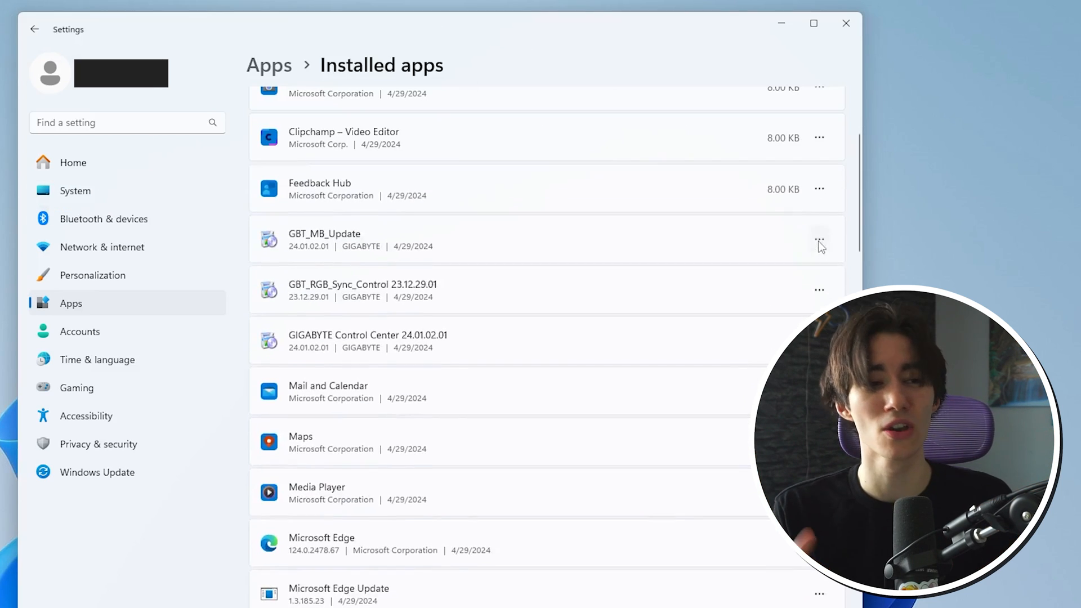
Uninstall Feedback Hub and Maps, confirming each removal
click(818, 242)
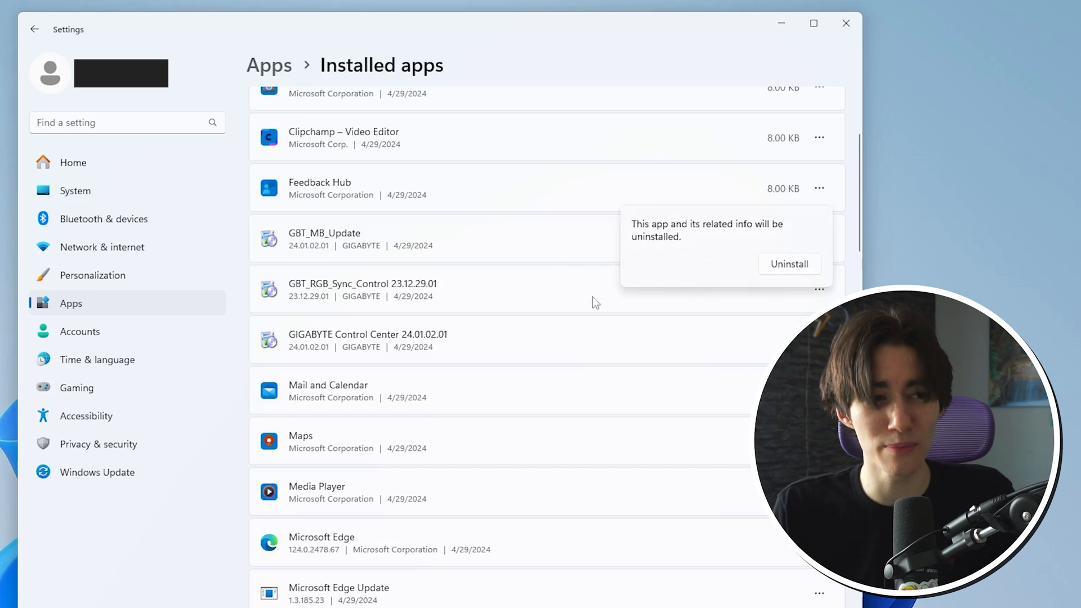
click(788, 263)
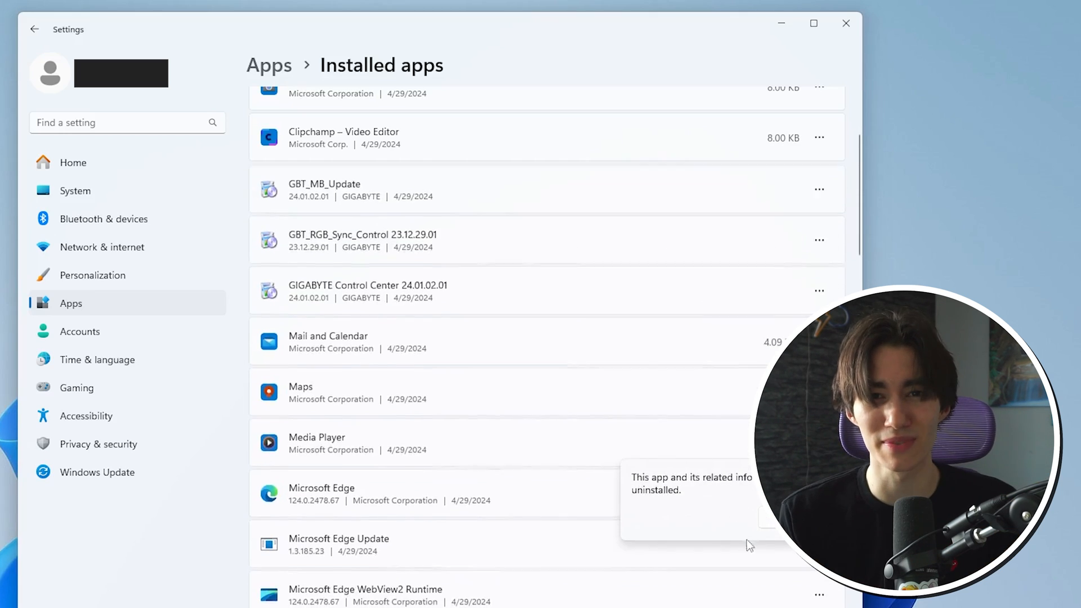
click(819, 391)
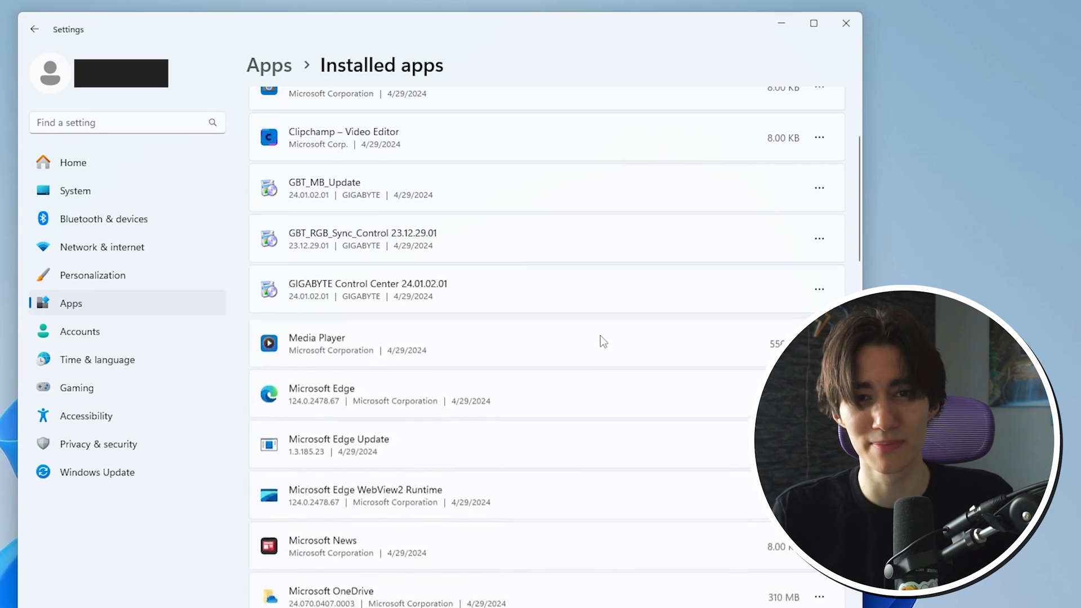
Check Microsoft Edge's options (no uninstall available), then uninstall Microsoft News
click(819, 217)
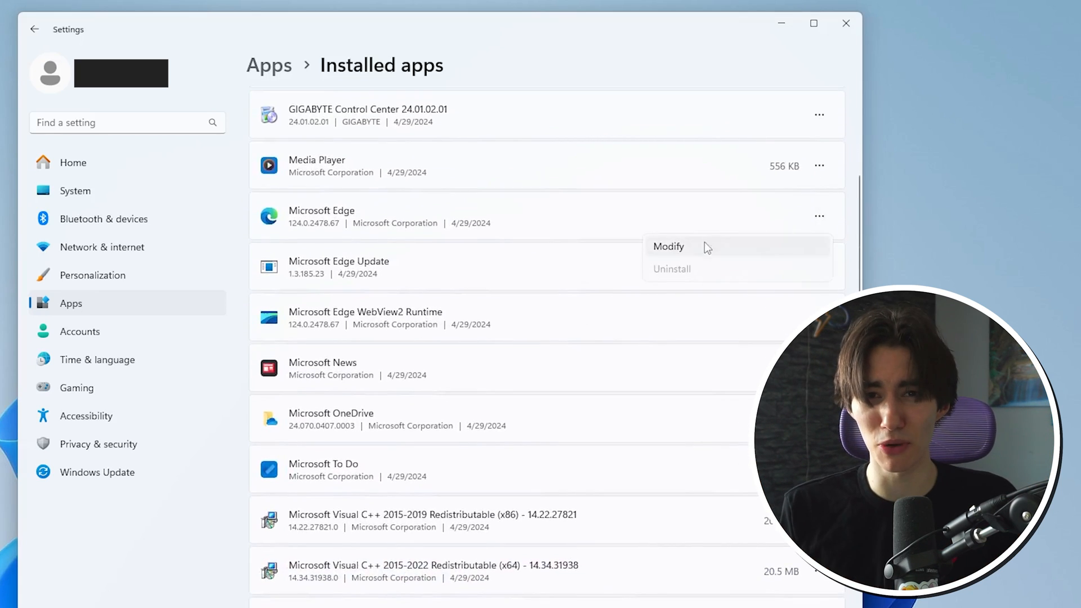
click(818, 267)
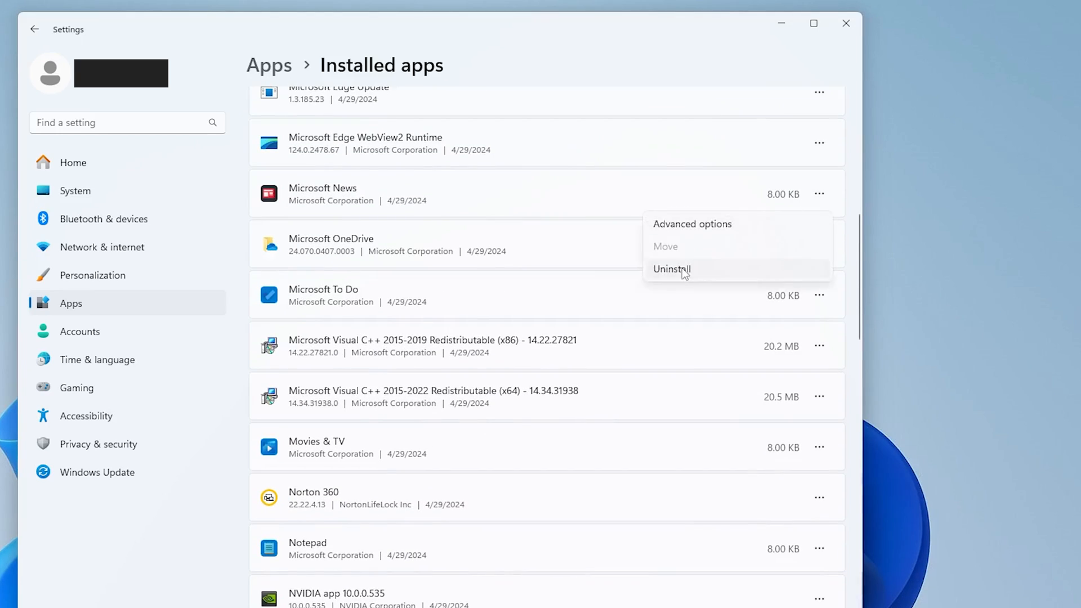
click(671, 269)
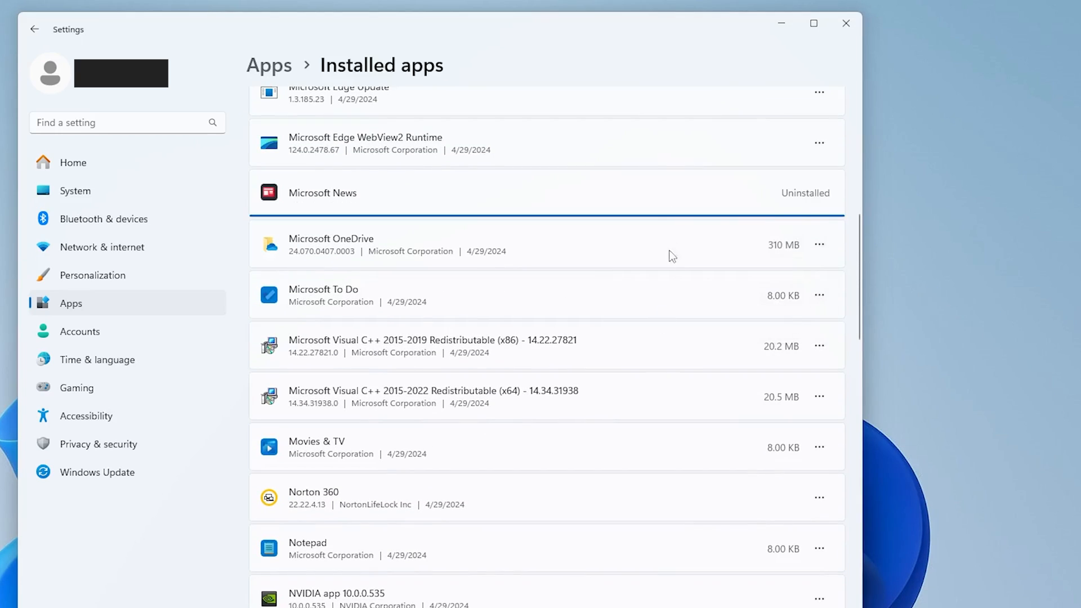
Uninstall Solitaire Collection and Voice Recorder further down the Installed apps list
scroll(down, 3)
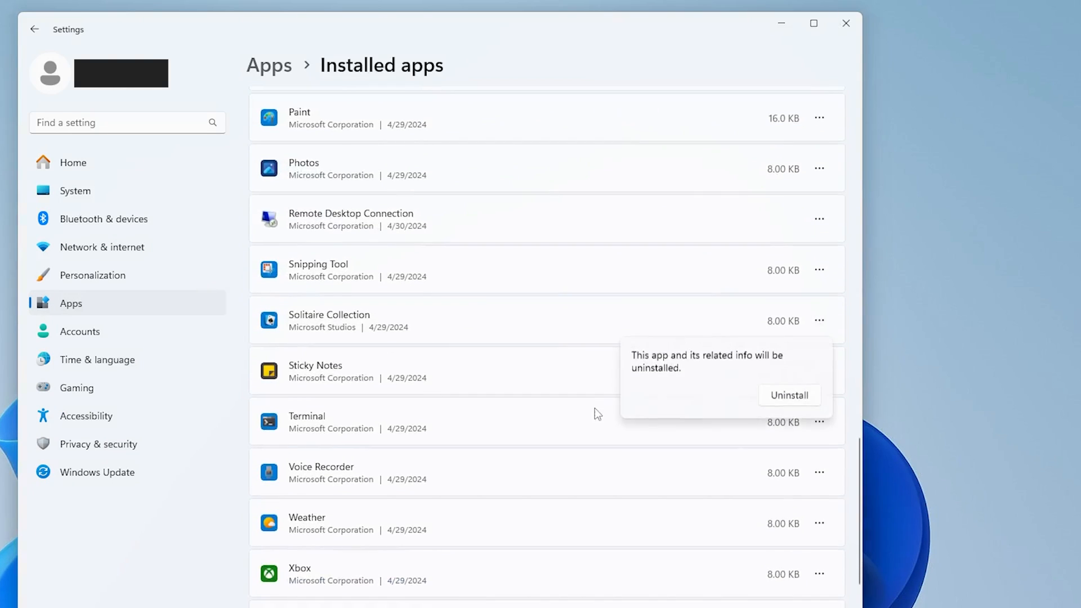
click(788, 395)
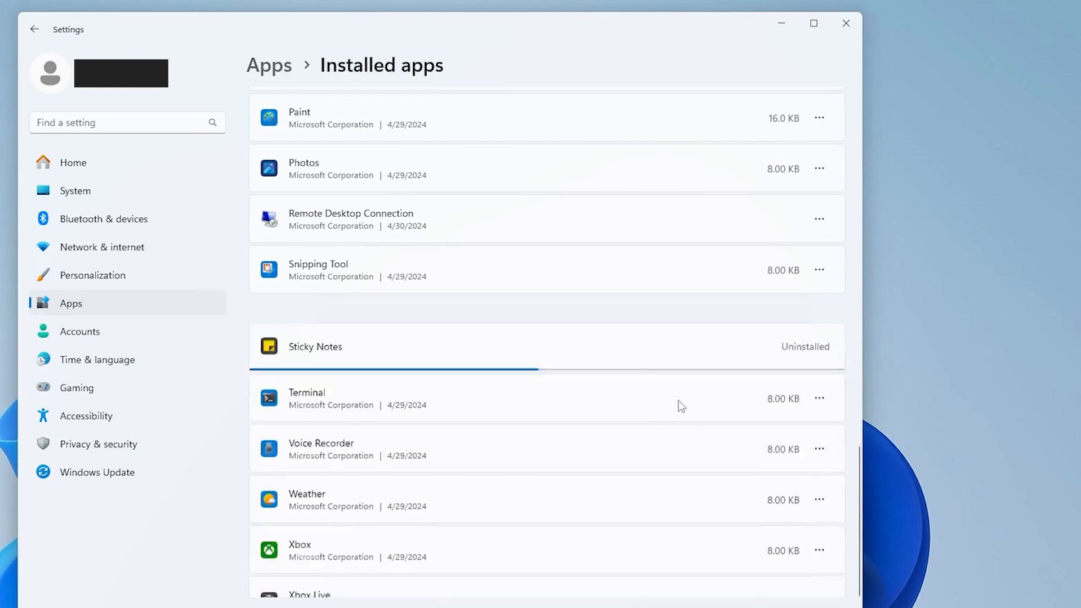
click(820, 197)
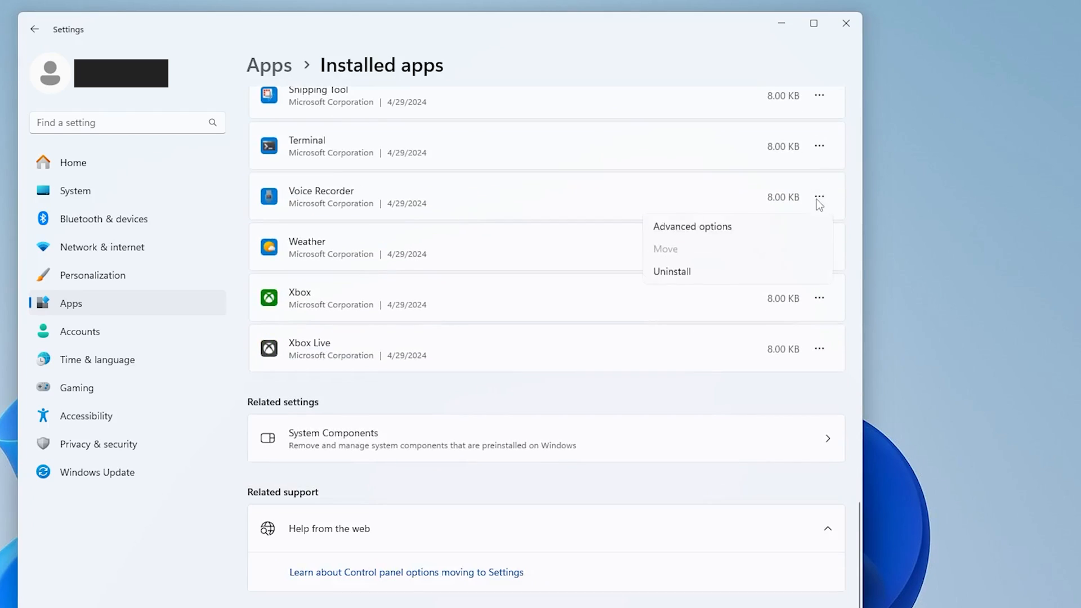
click(670, 271)
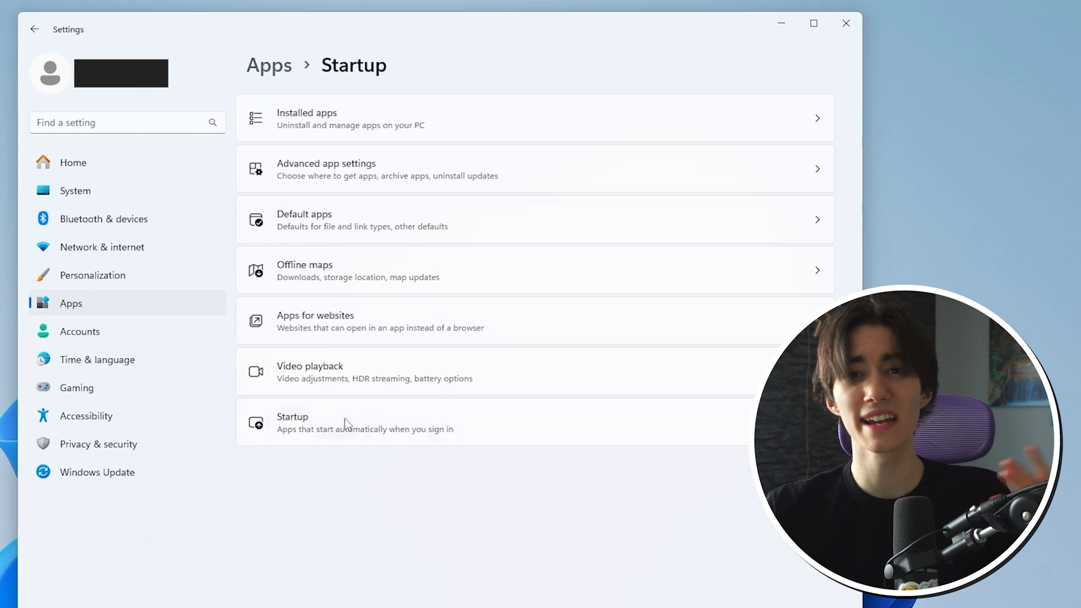
In Gaming settings, switch off 'Allow your controller to open Game Bar'
click(35, 30)
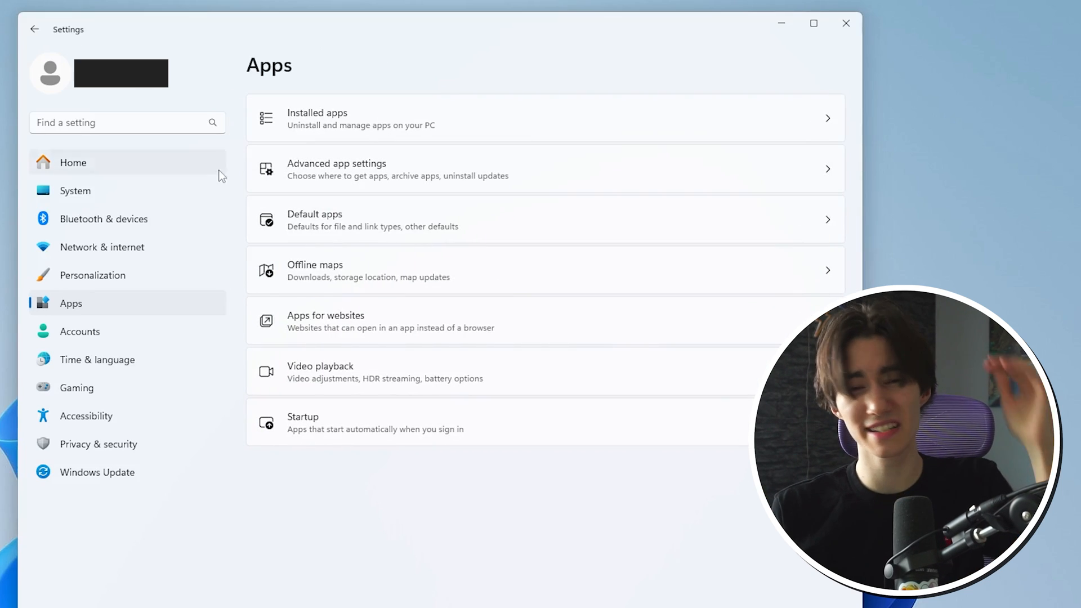
click(77, 387)
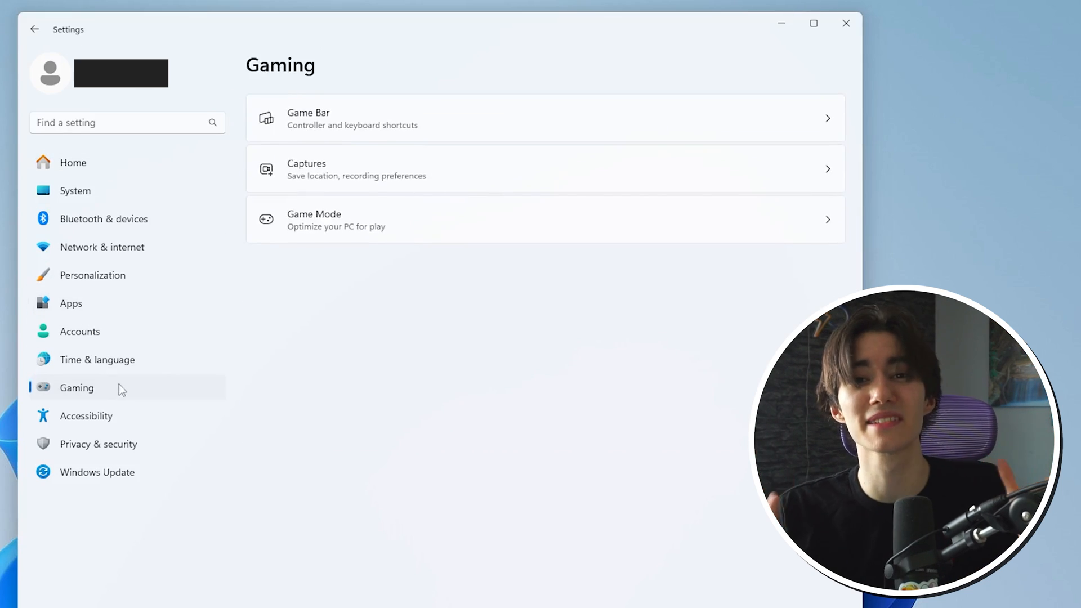
mouse_move(365, 150)
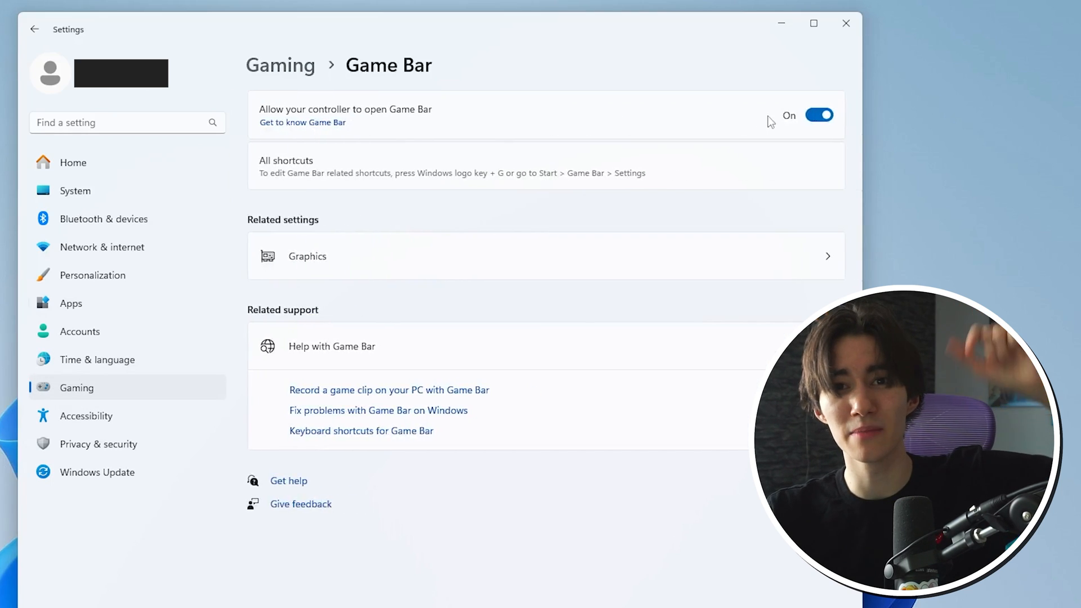
click(819, 115)
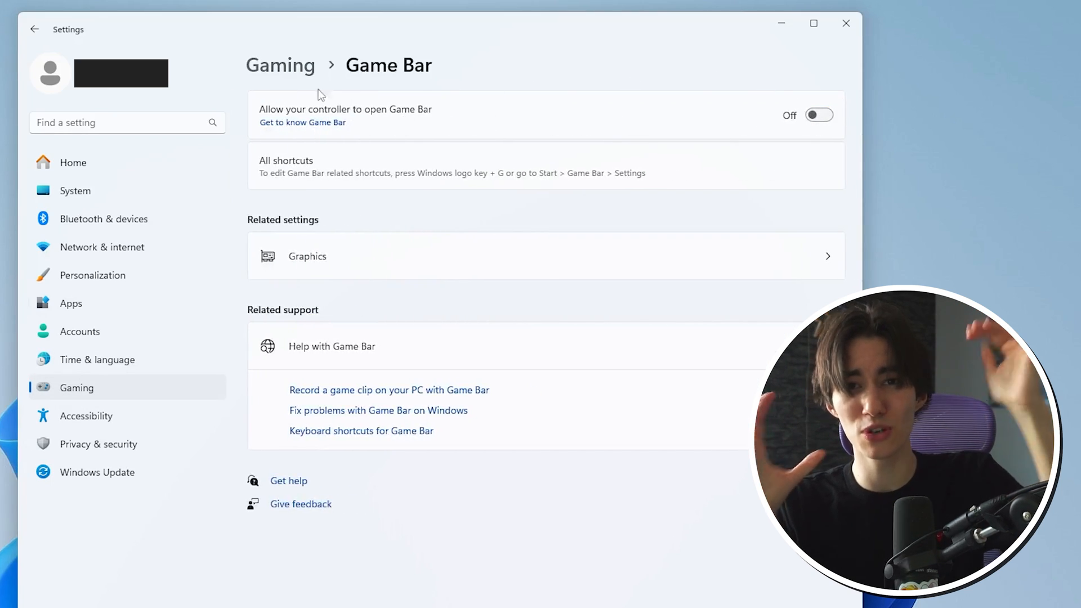
click(35, 29)
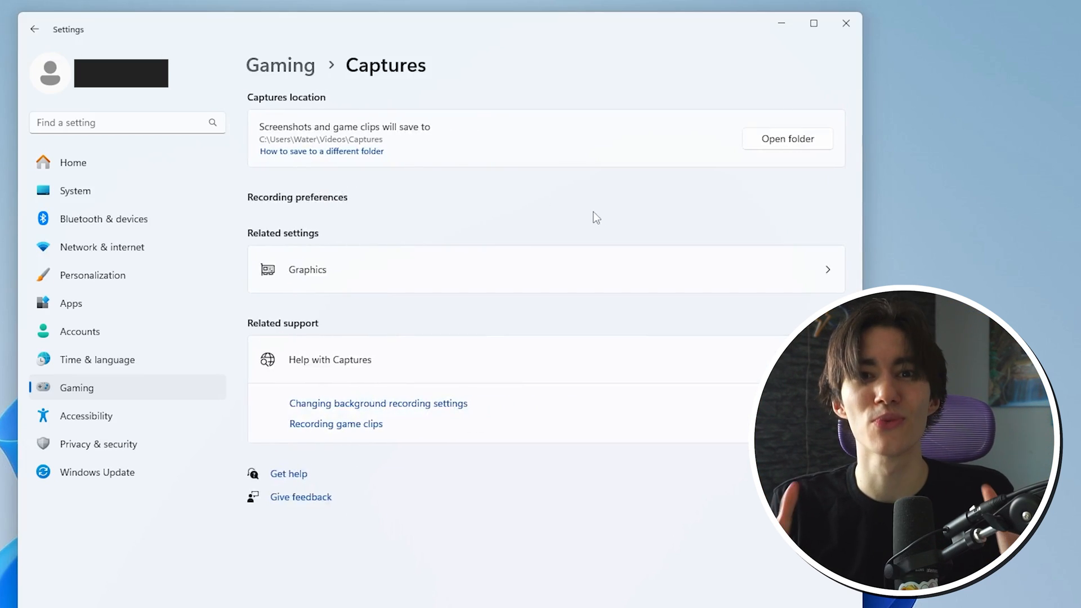
click(846, 22)
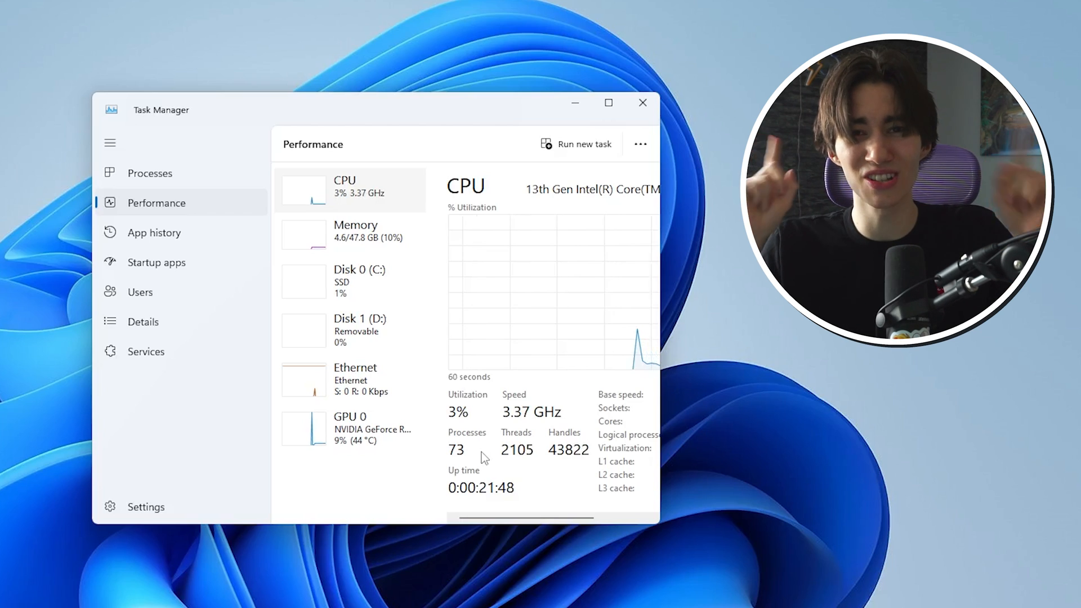
Show Task Manager's Processes list after noting 73 running processes
click(149, 172)
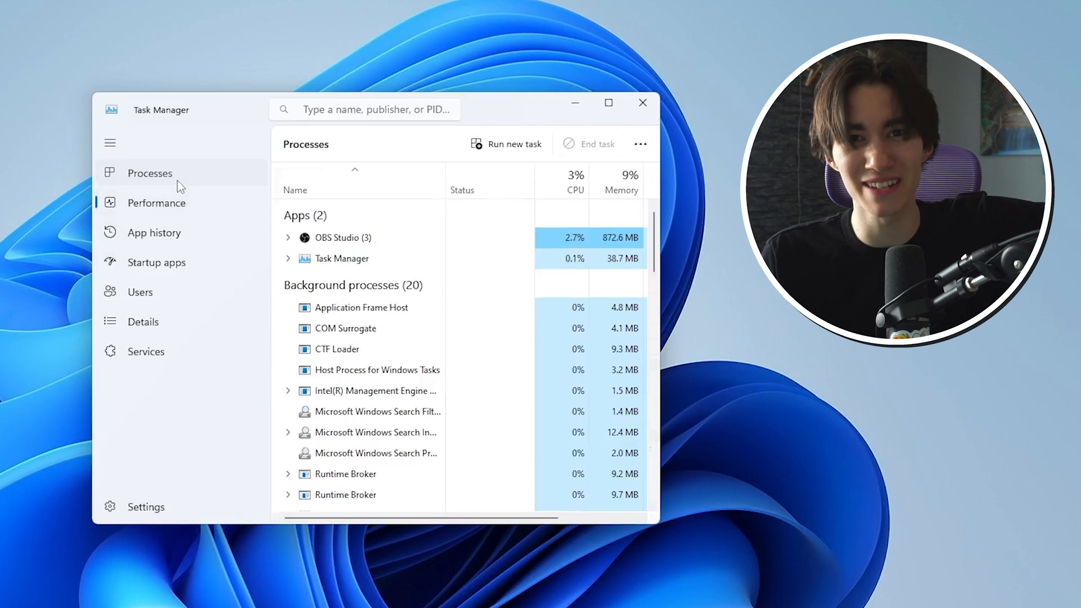